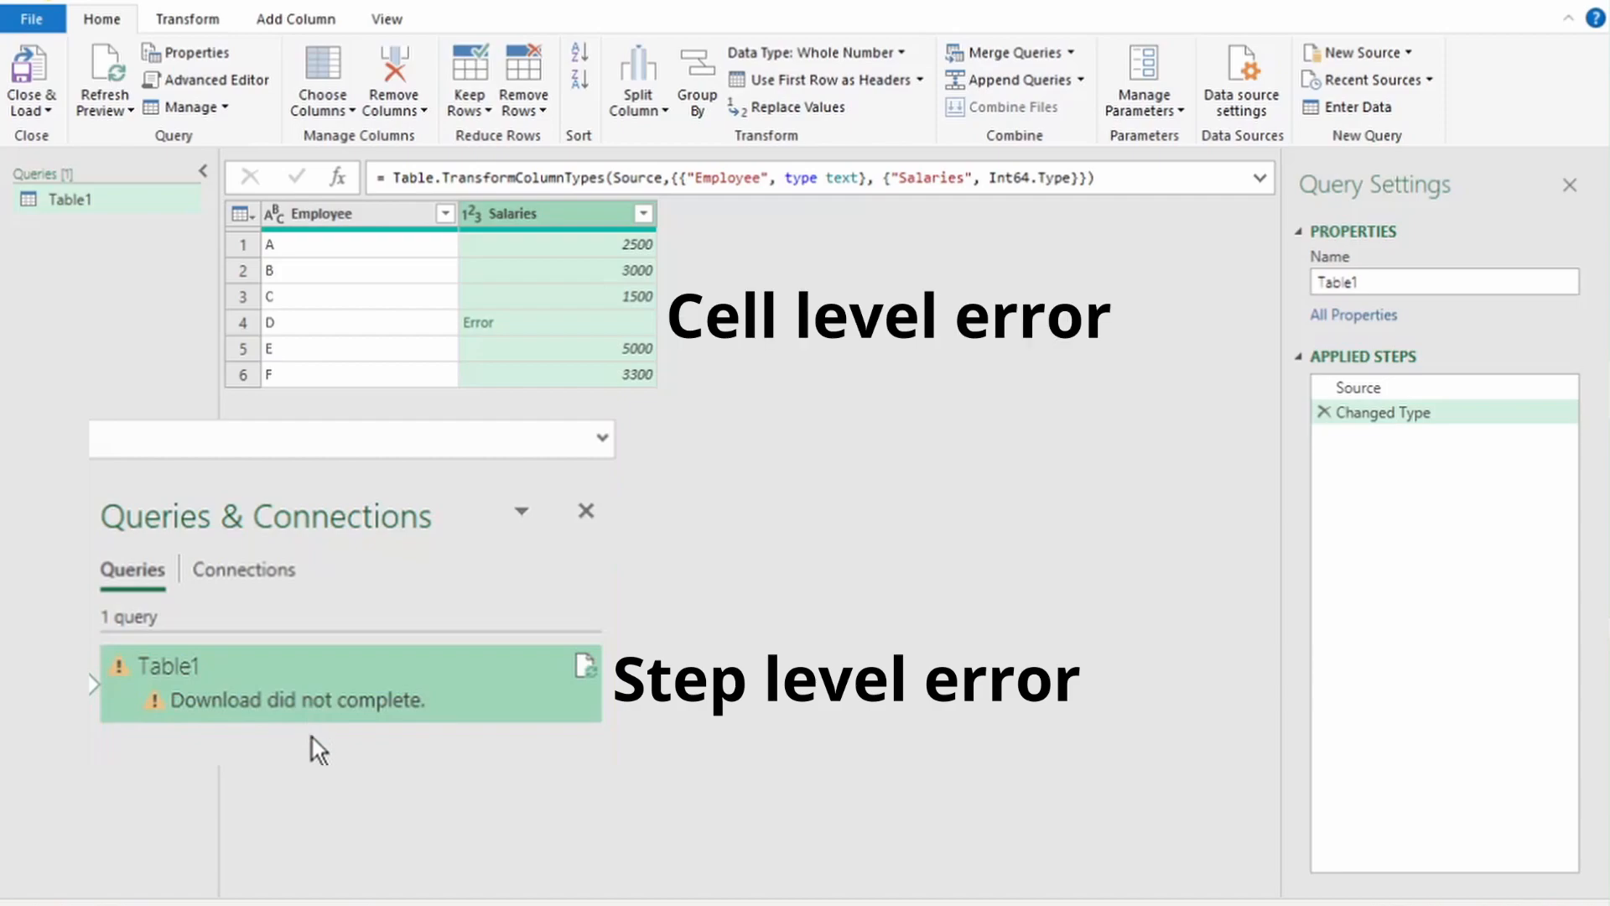
{"action": "mouse_move", "coordinate": [313, 763]}
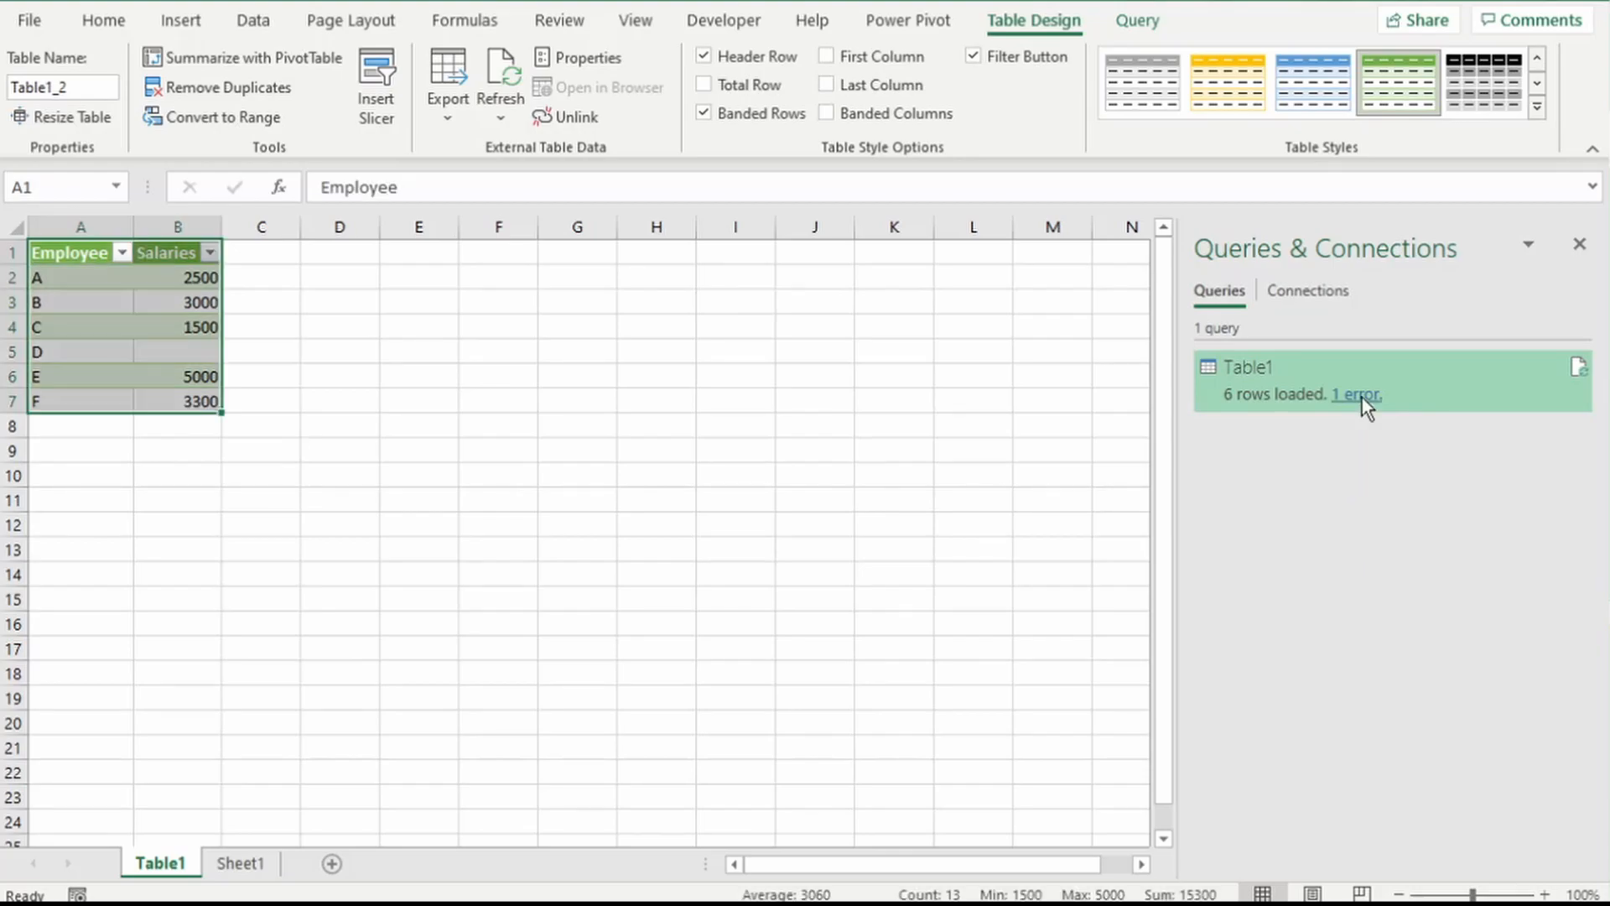
- Open the Errors in Table1 query and inspect employee D's DataFormat.Error salary cell
{"action": "left_click", "coordinate": [1357, 394]}
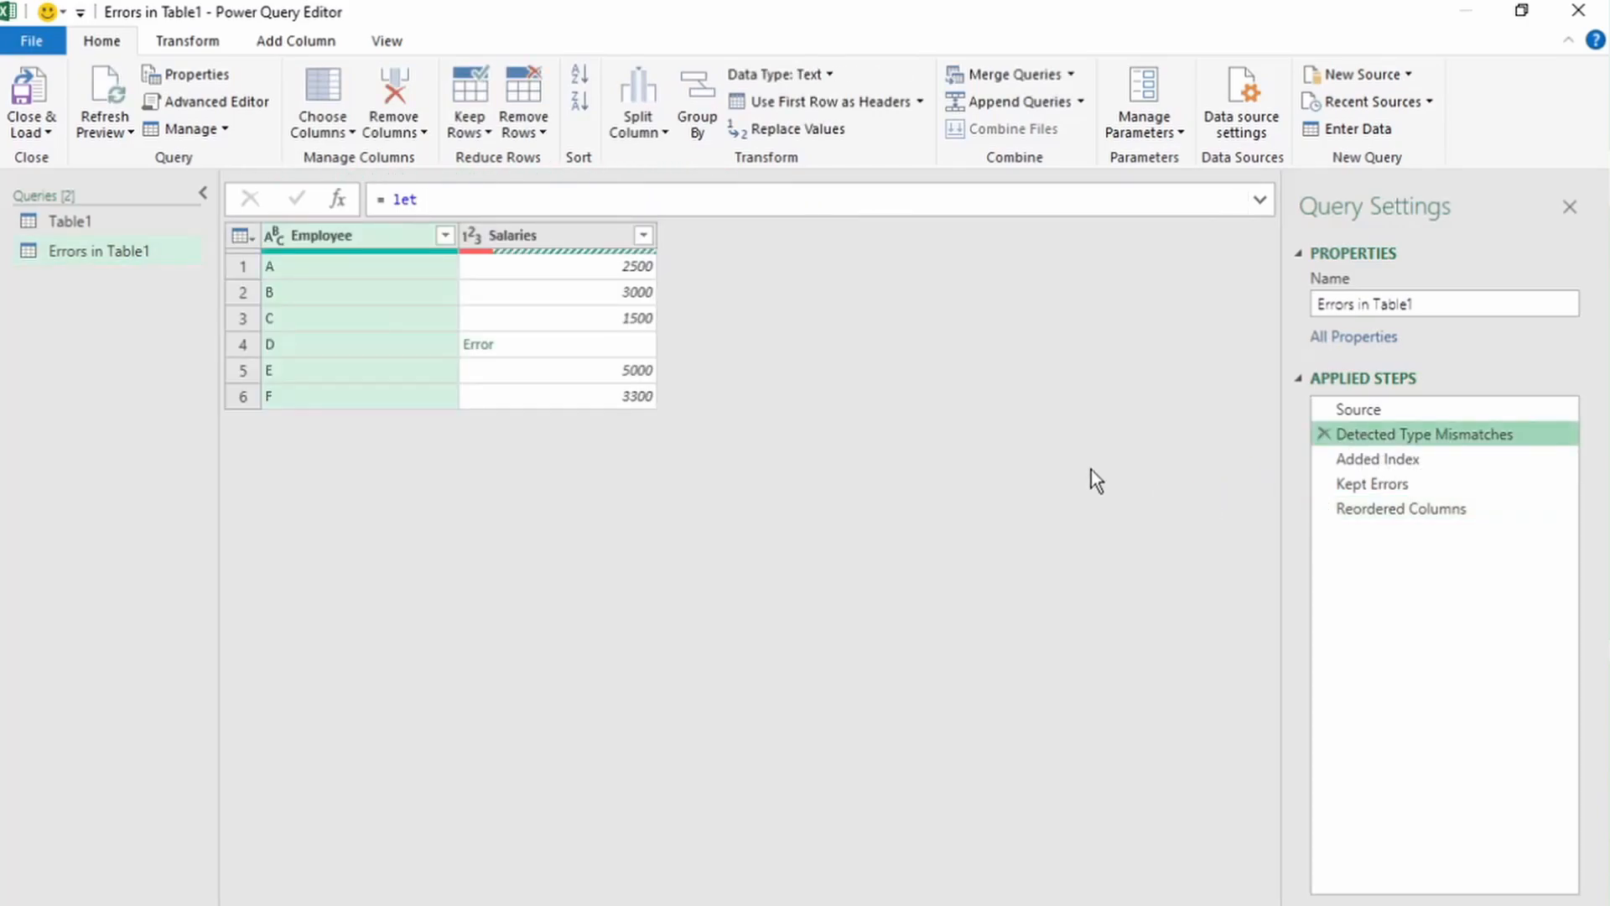
{"action": "mouse_move", "coordinate": [111, 269]}
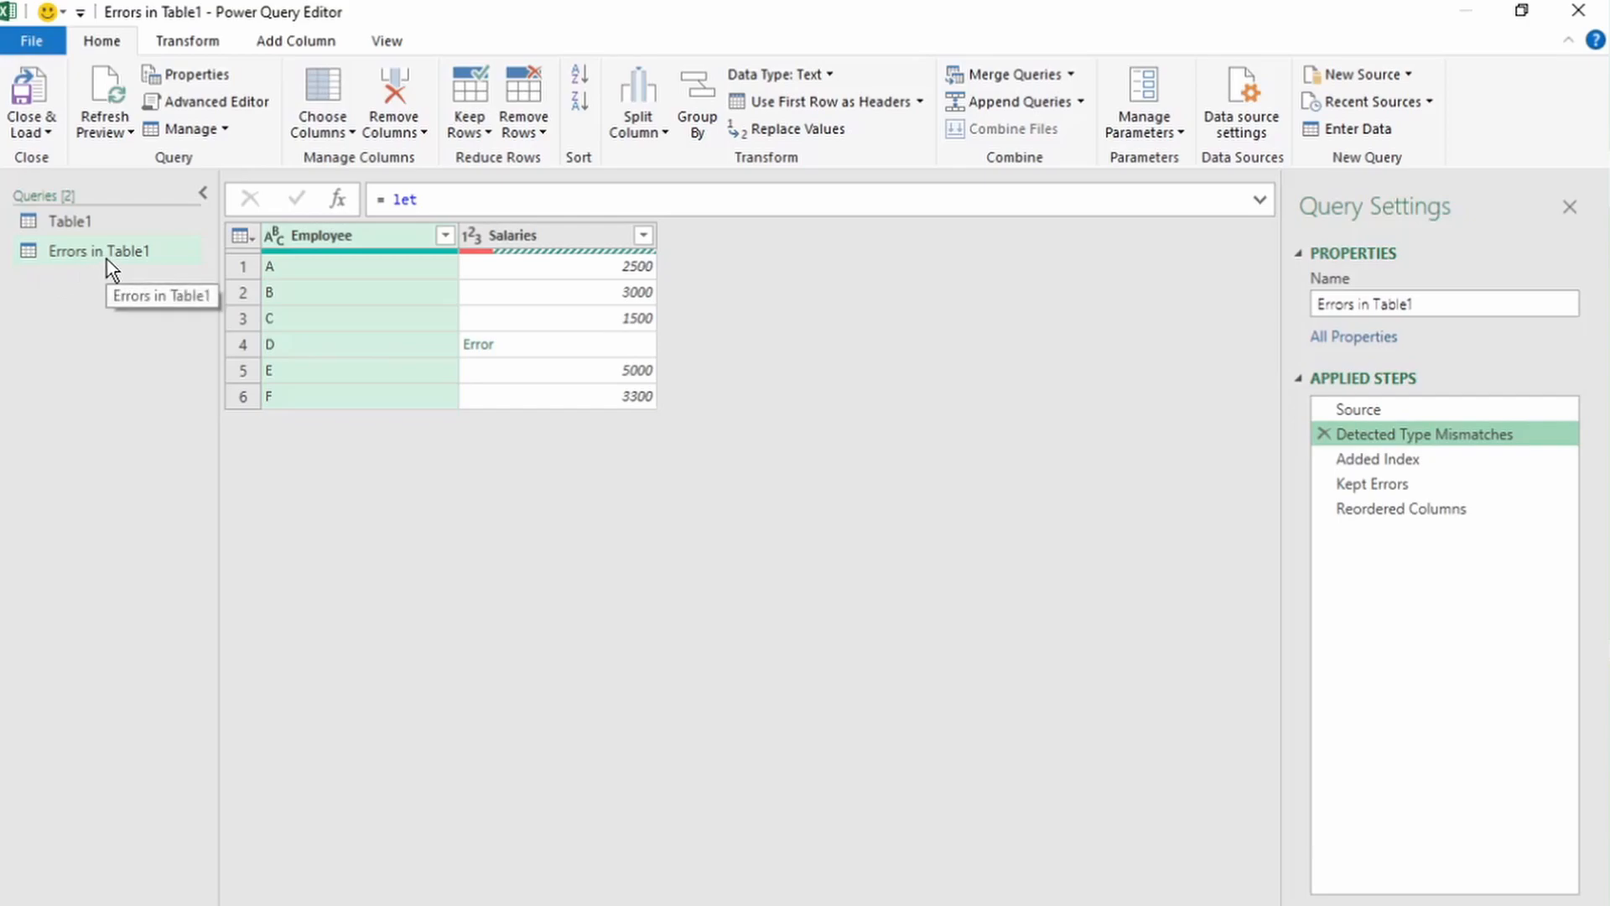
{"action": "left_click", "coordinate": [1400, 507]}
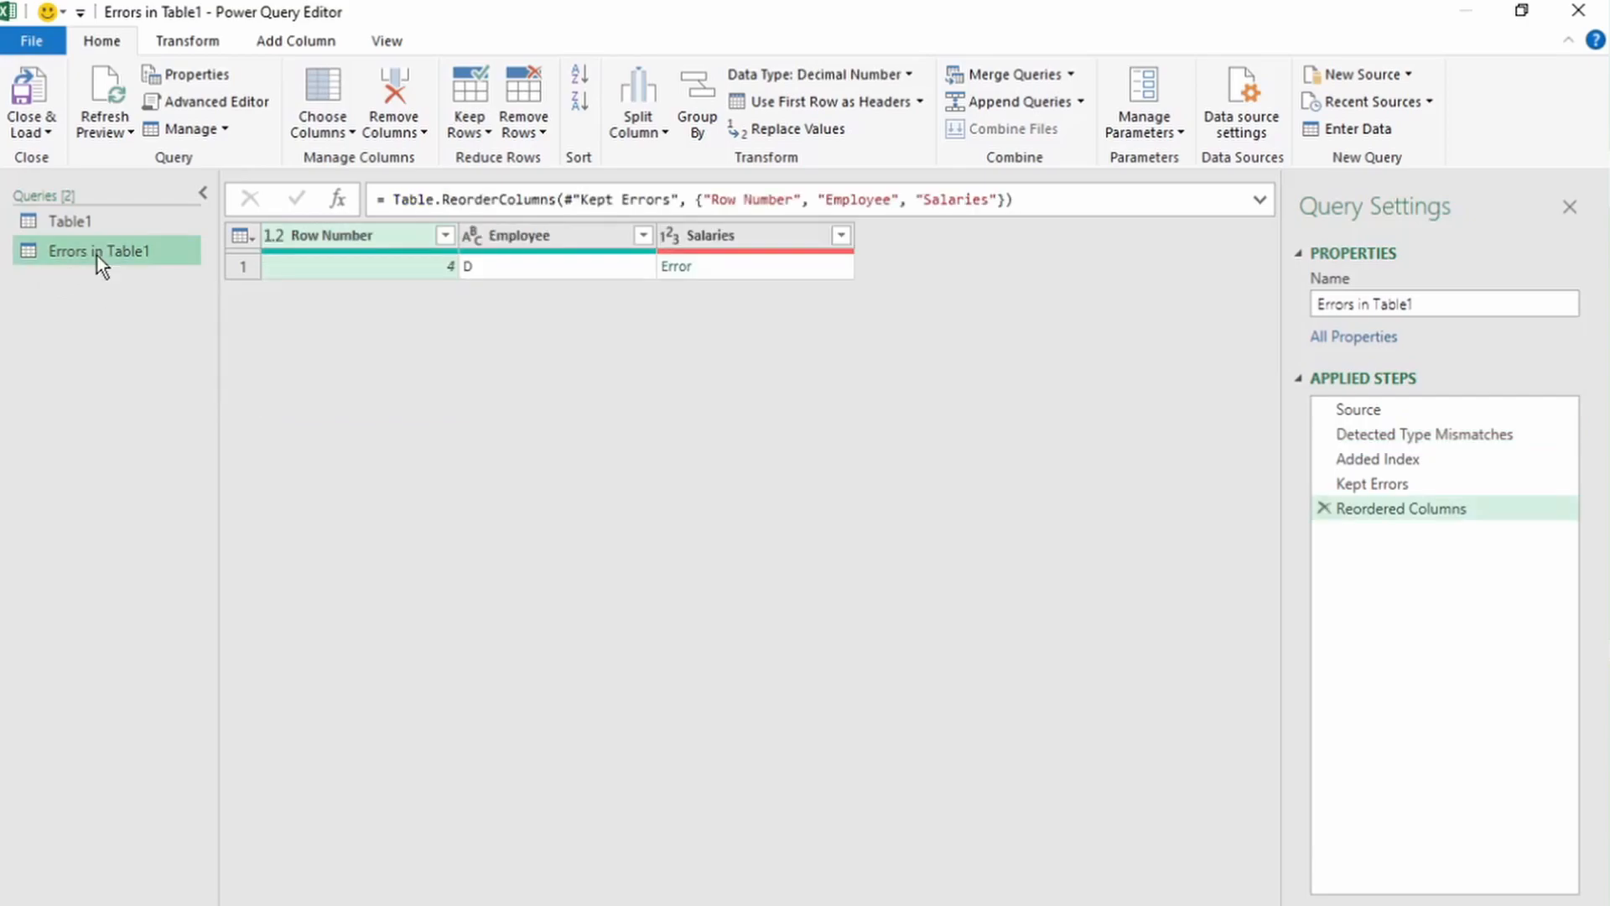
{"action": "mouse_move", "coordinate": [102, 273]}
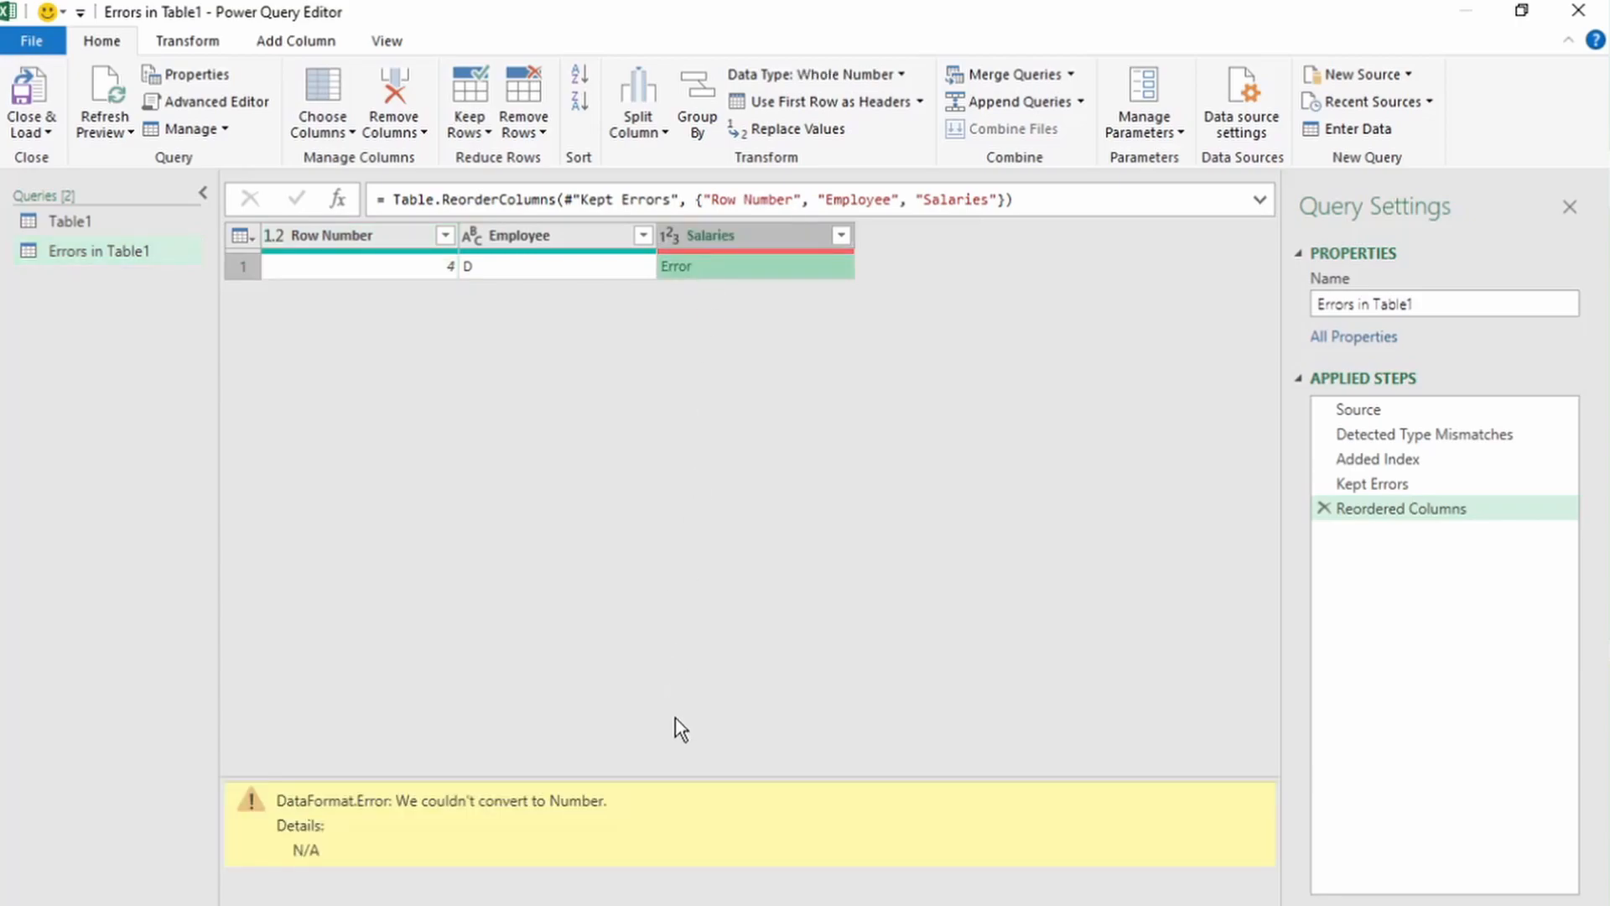
{"action": "mouse_move", "coordinate": [688, 449]}
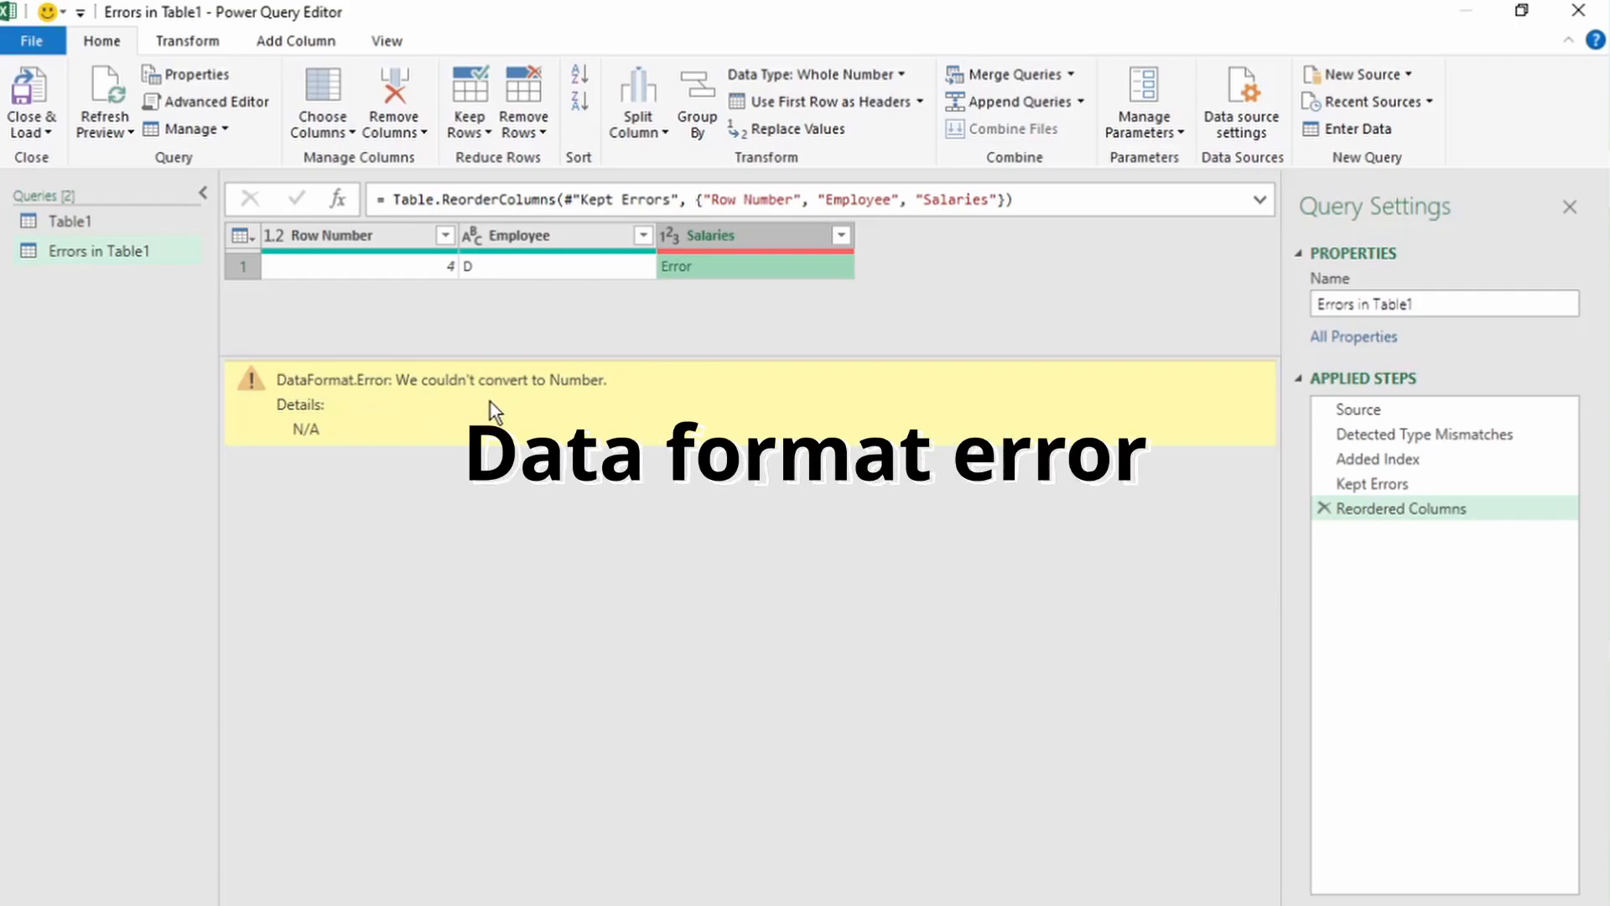
{"action": "mouse_move", "coordinate": [288, 388]}
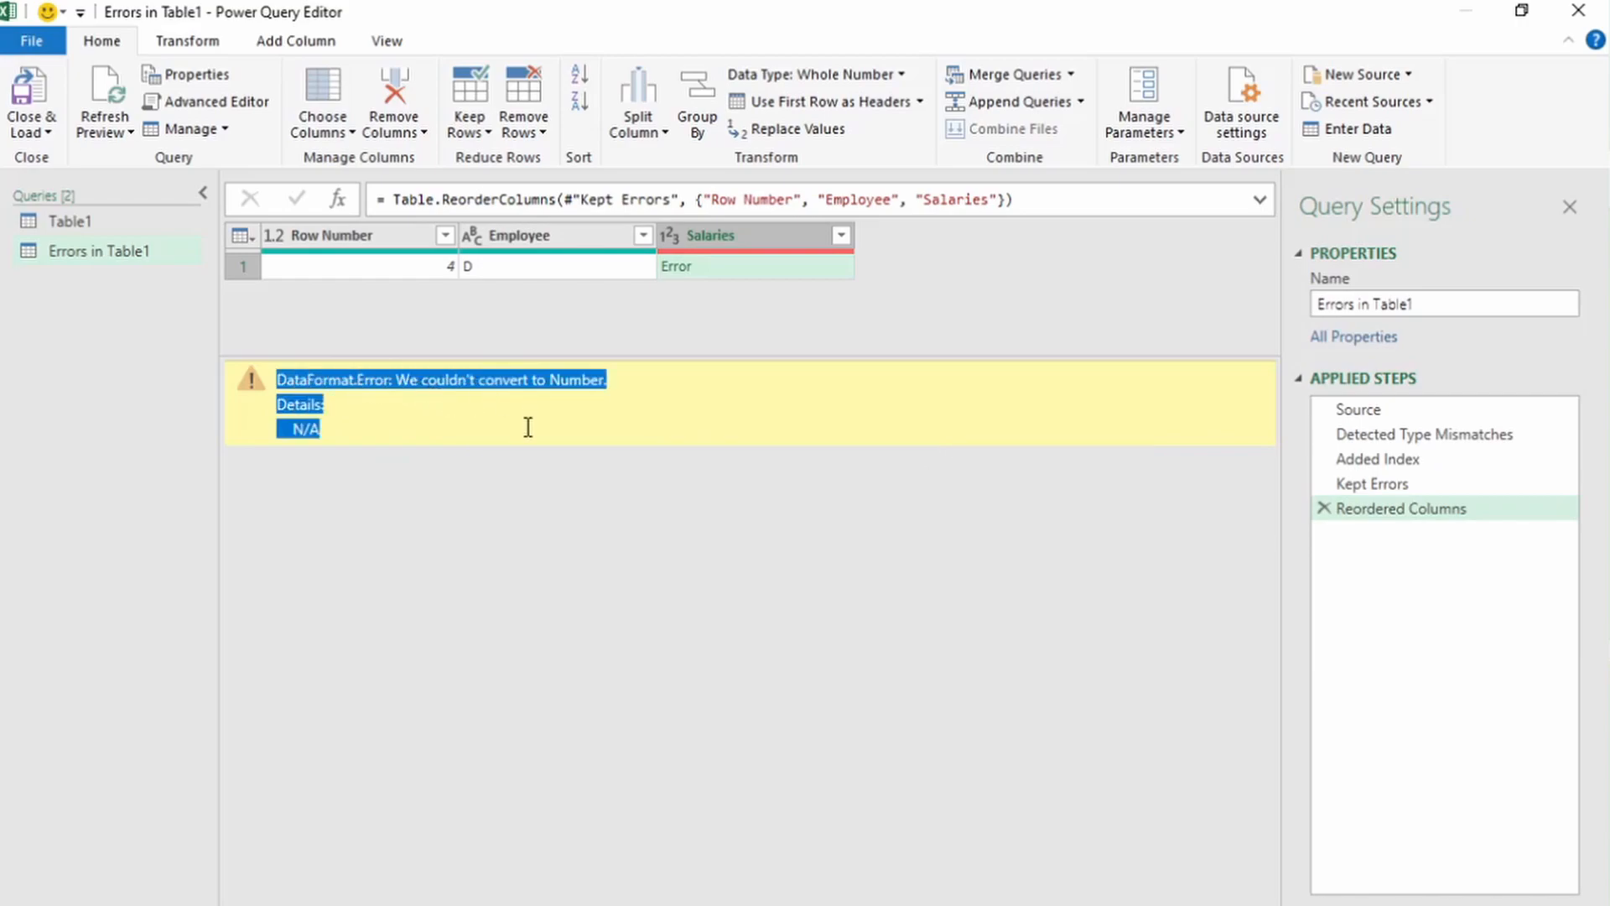
{"action": "mouse_move", "coordinate": [527, 436]}
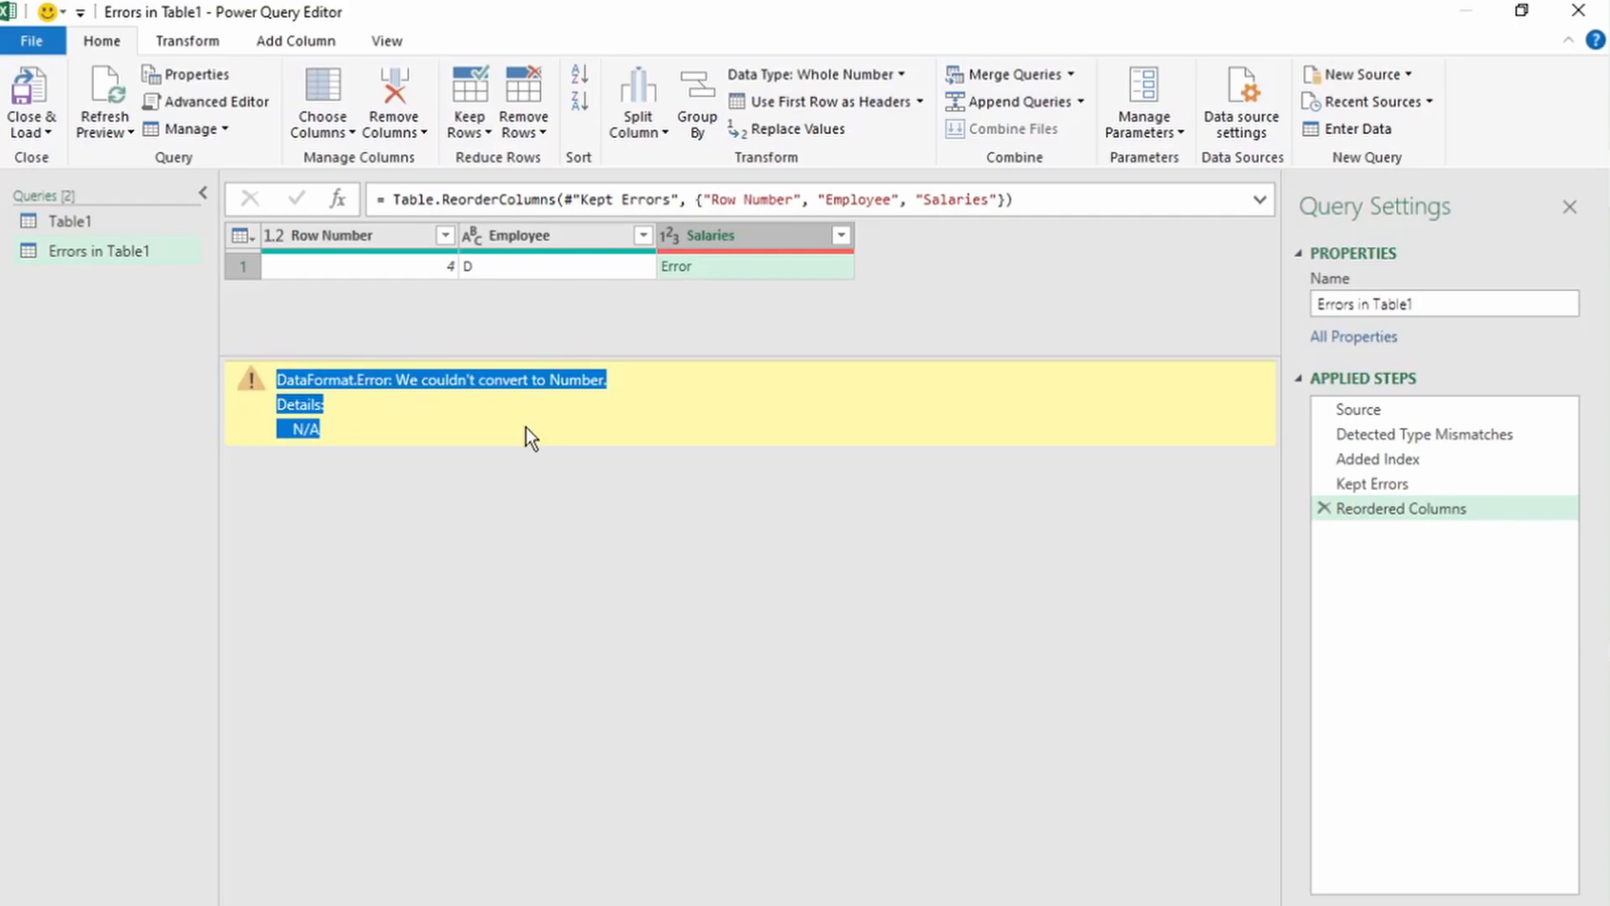
{"action": "mouse_move", "coordinate": [671, 394]}
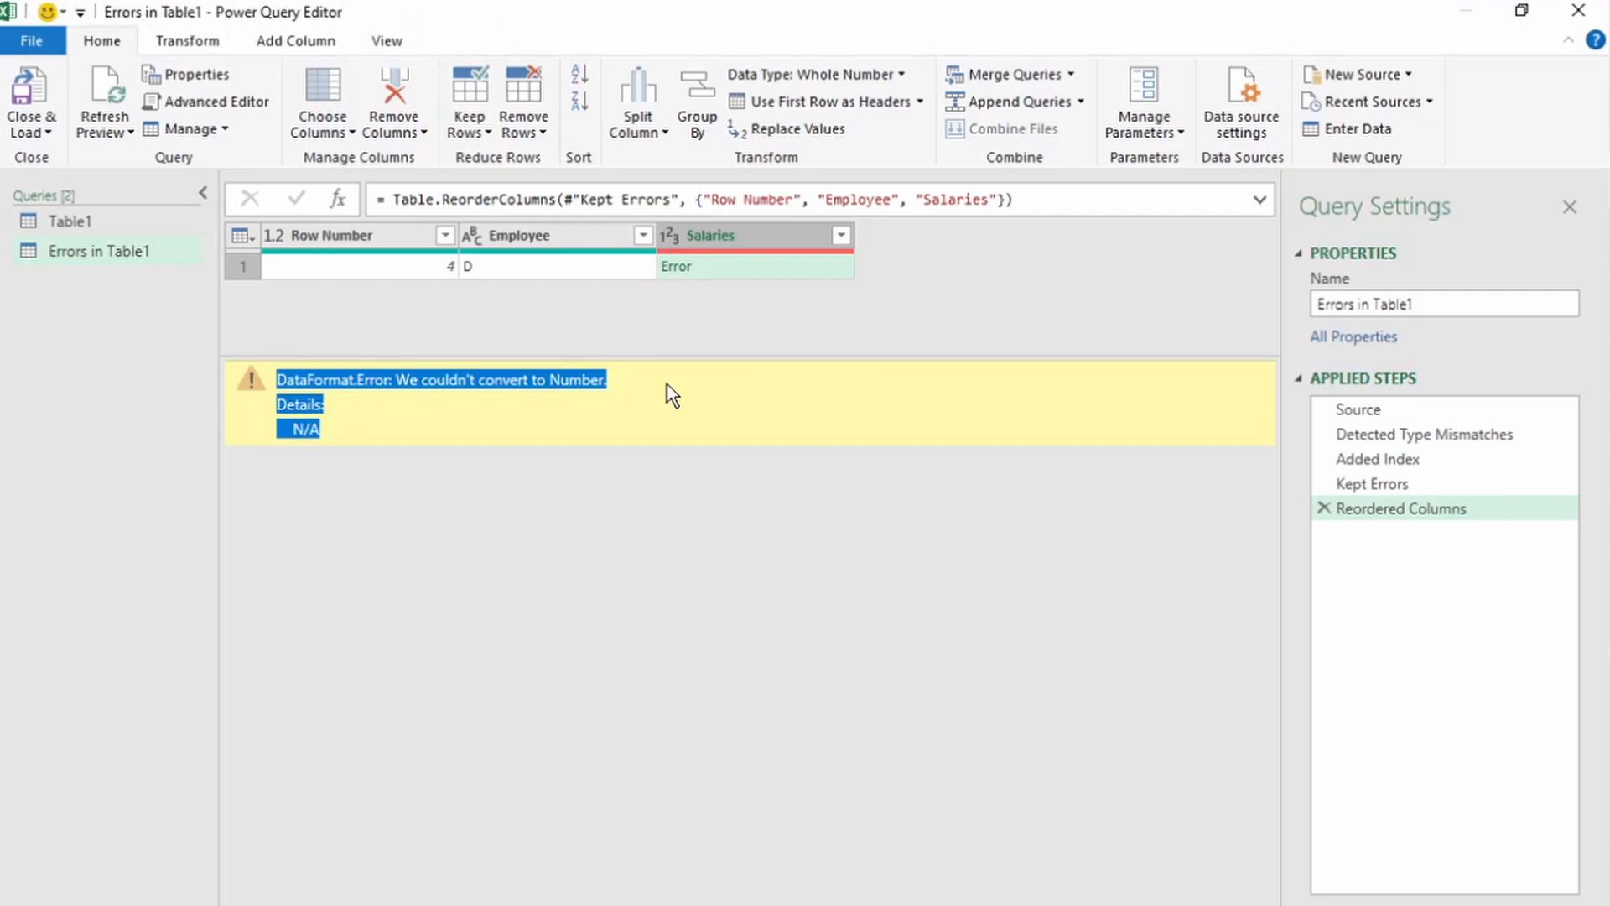
{"action": "left_click", "coordinate": [667, 392]}
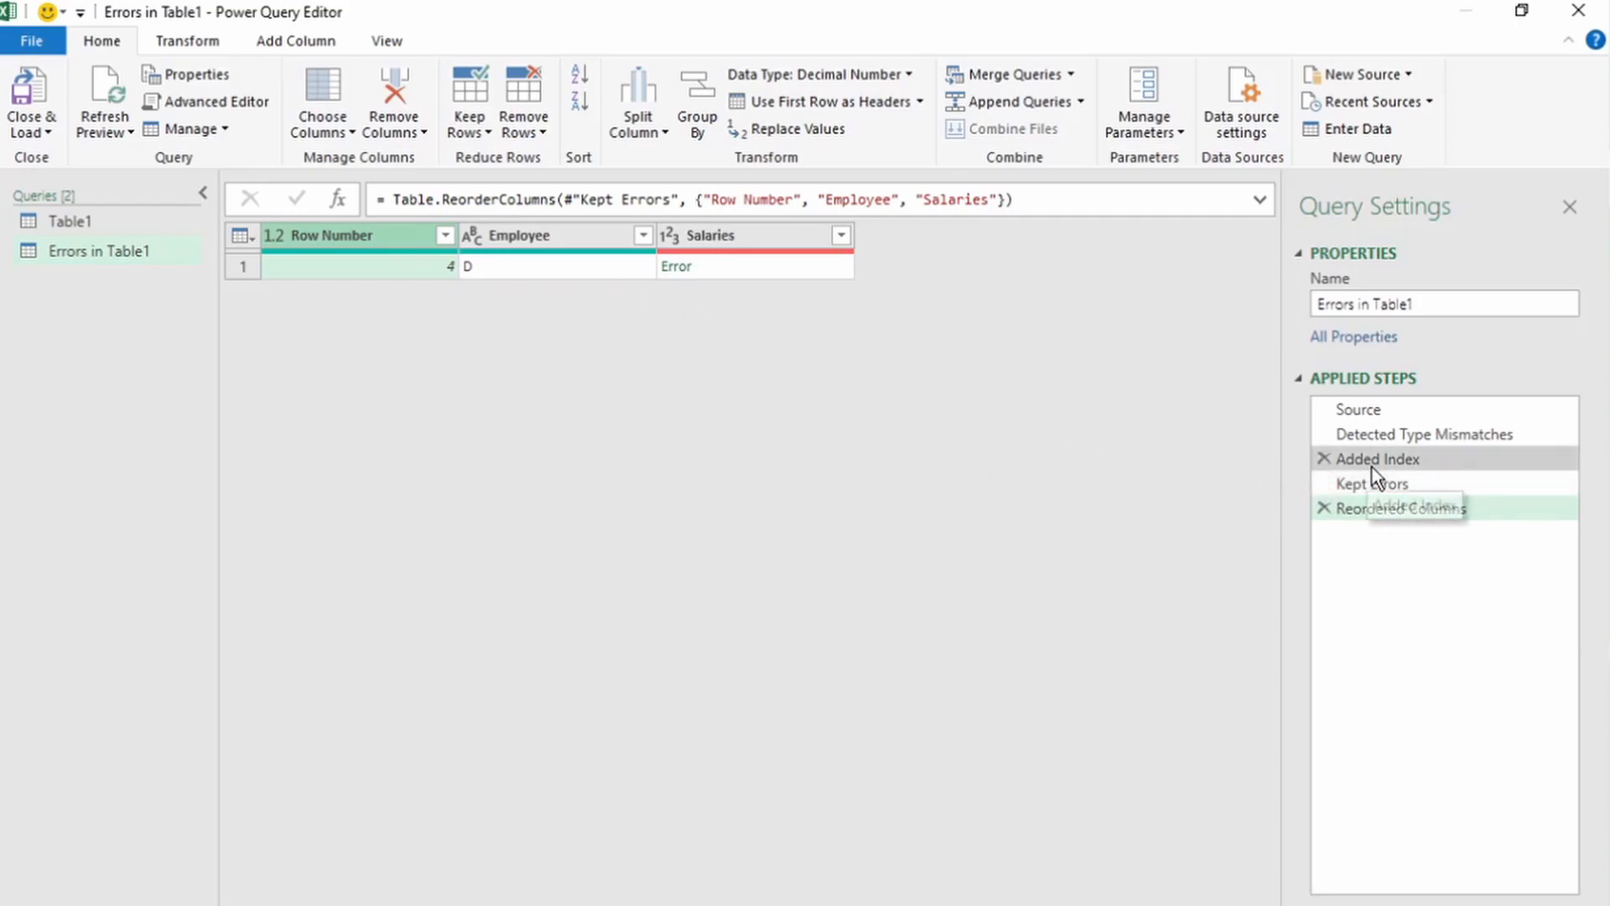
{"action": "mouse_move", "coordinate": [1381, 468]}
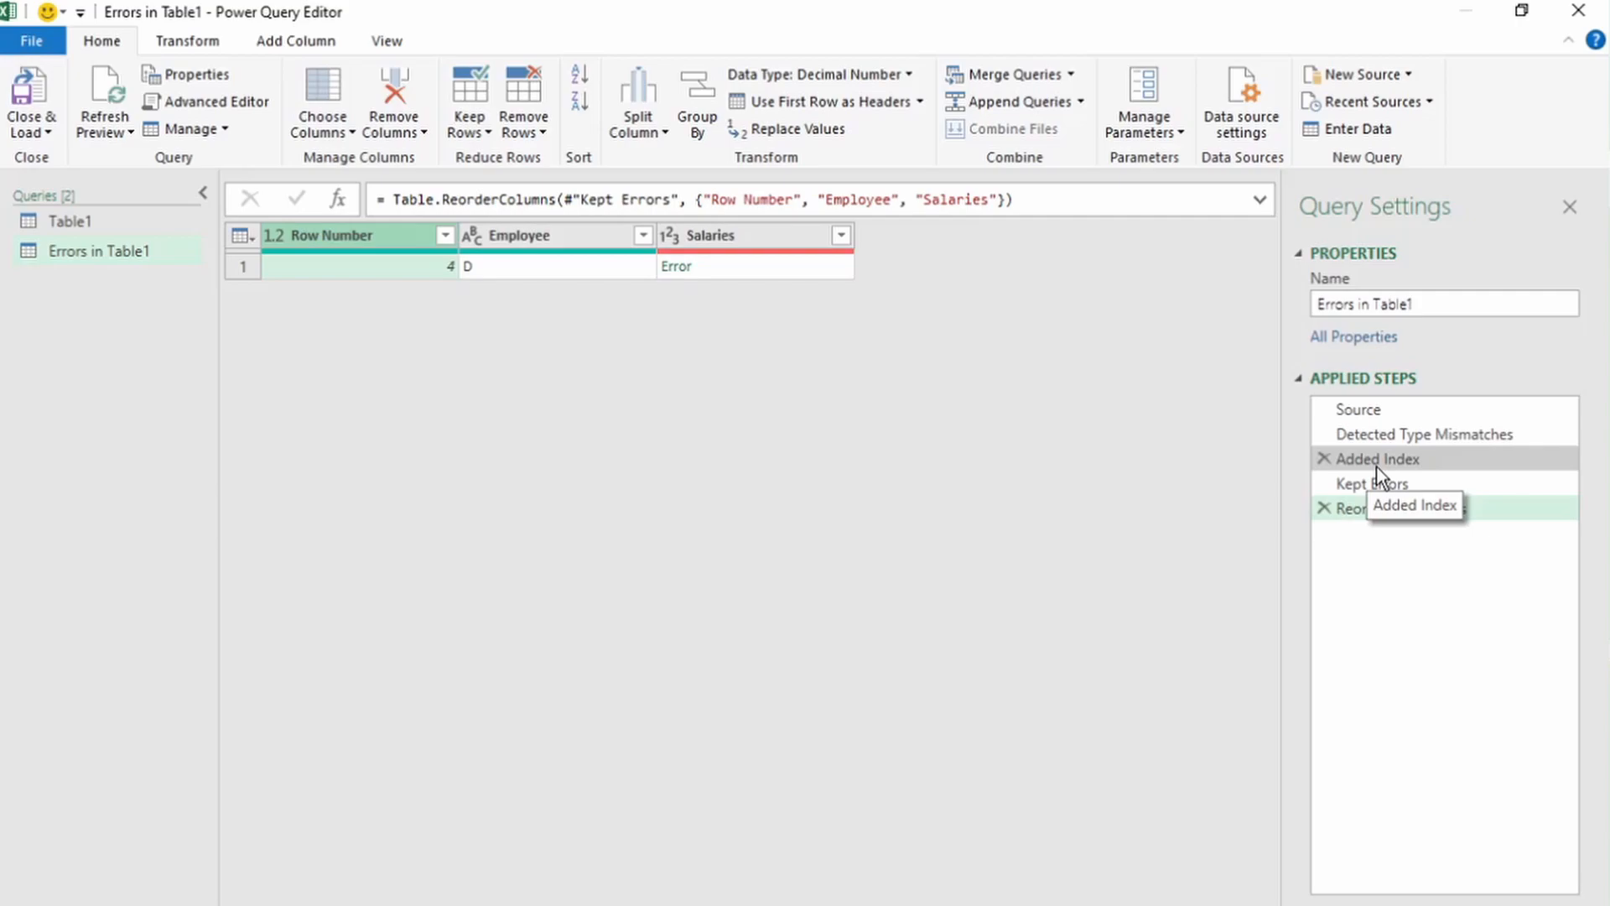
- Preview Errors in Table1 at its Added Index step, showing all six rows
{"action": "left_click", "coordinate": [1376, 458]}
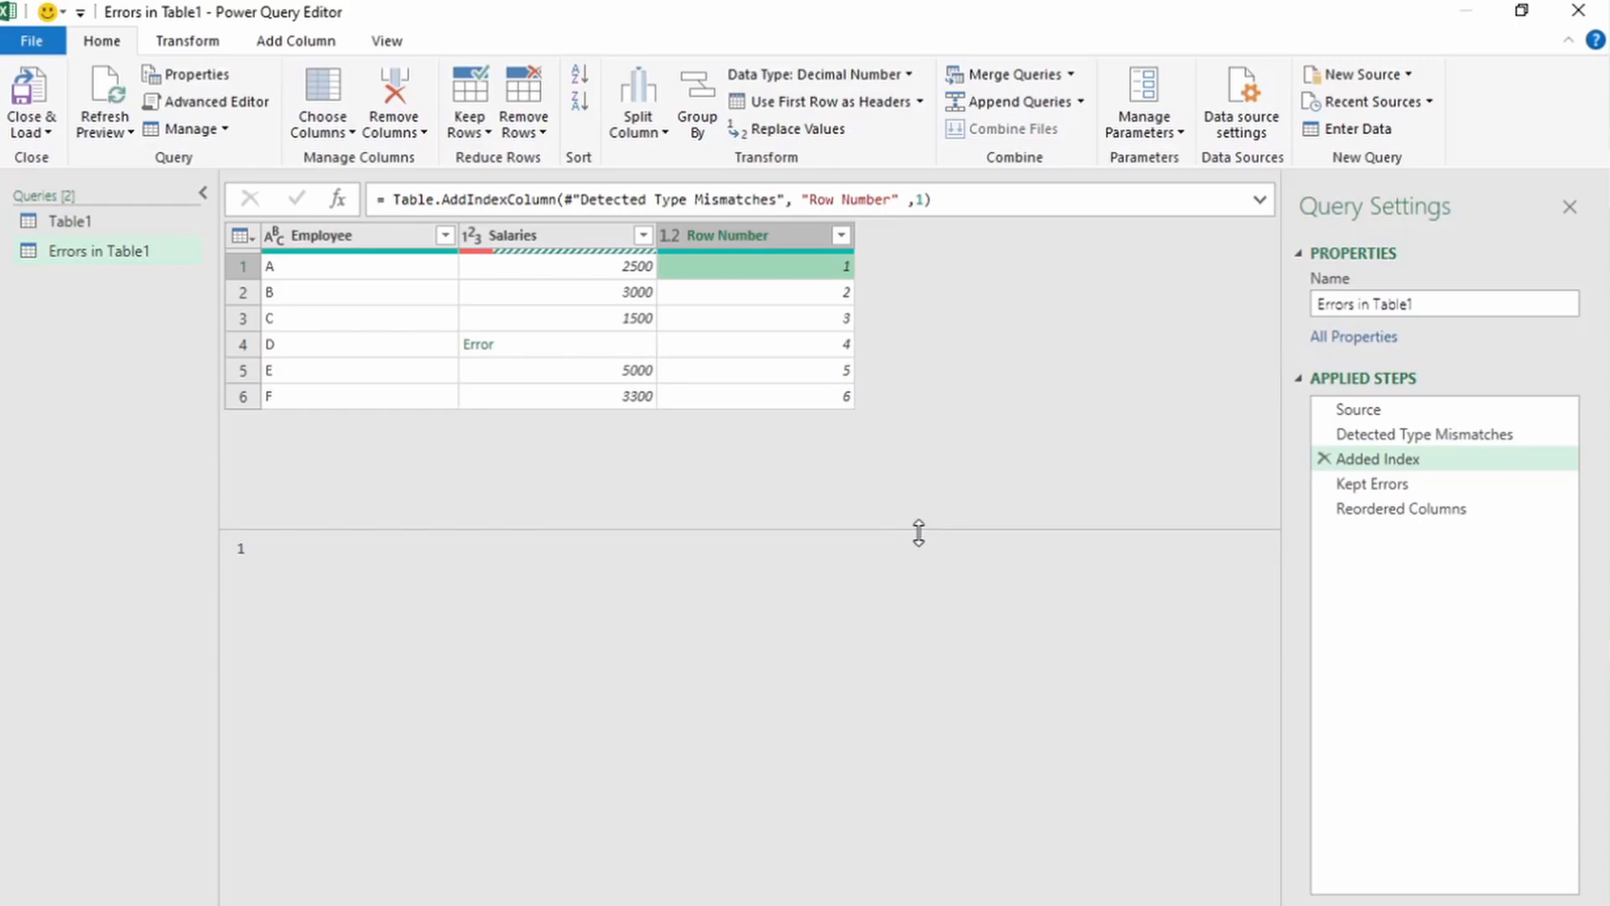
{"action": "mouse_move", "coordinate": [69, 221]}
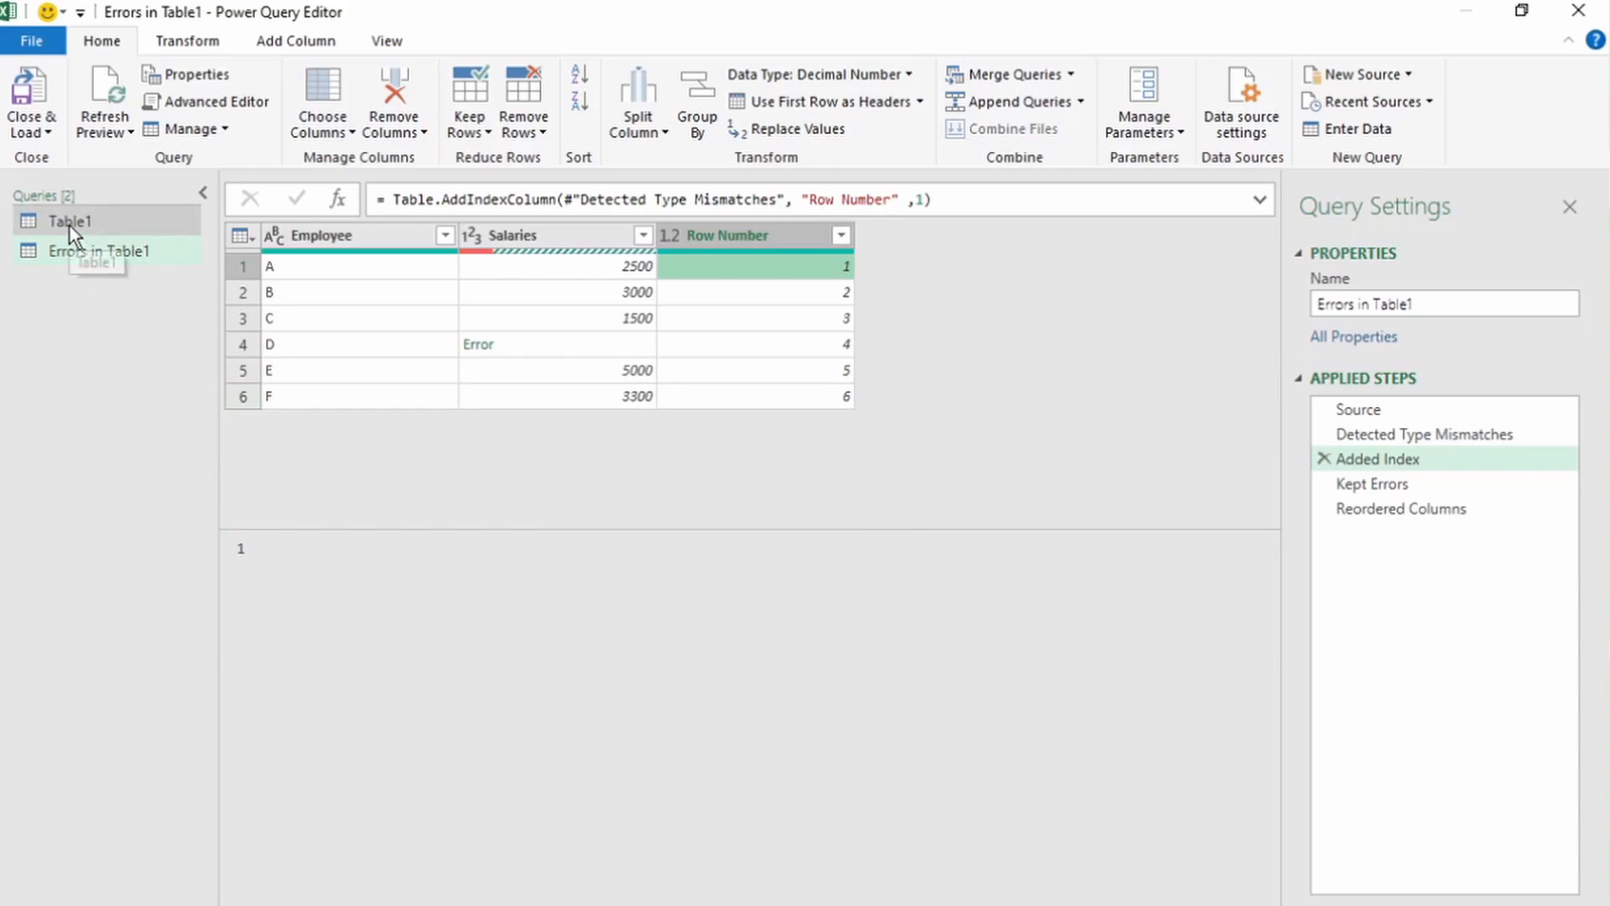
- Add an Index column starting from 1 to the Table1 query
{"action": "left_click", "coordinate": [68, 220]}
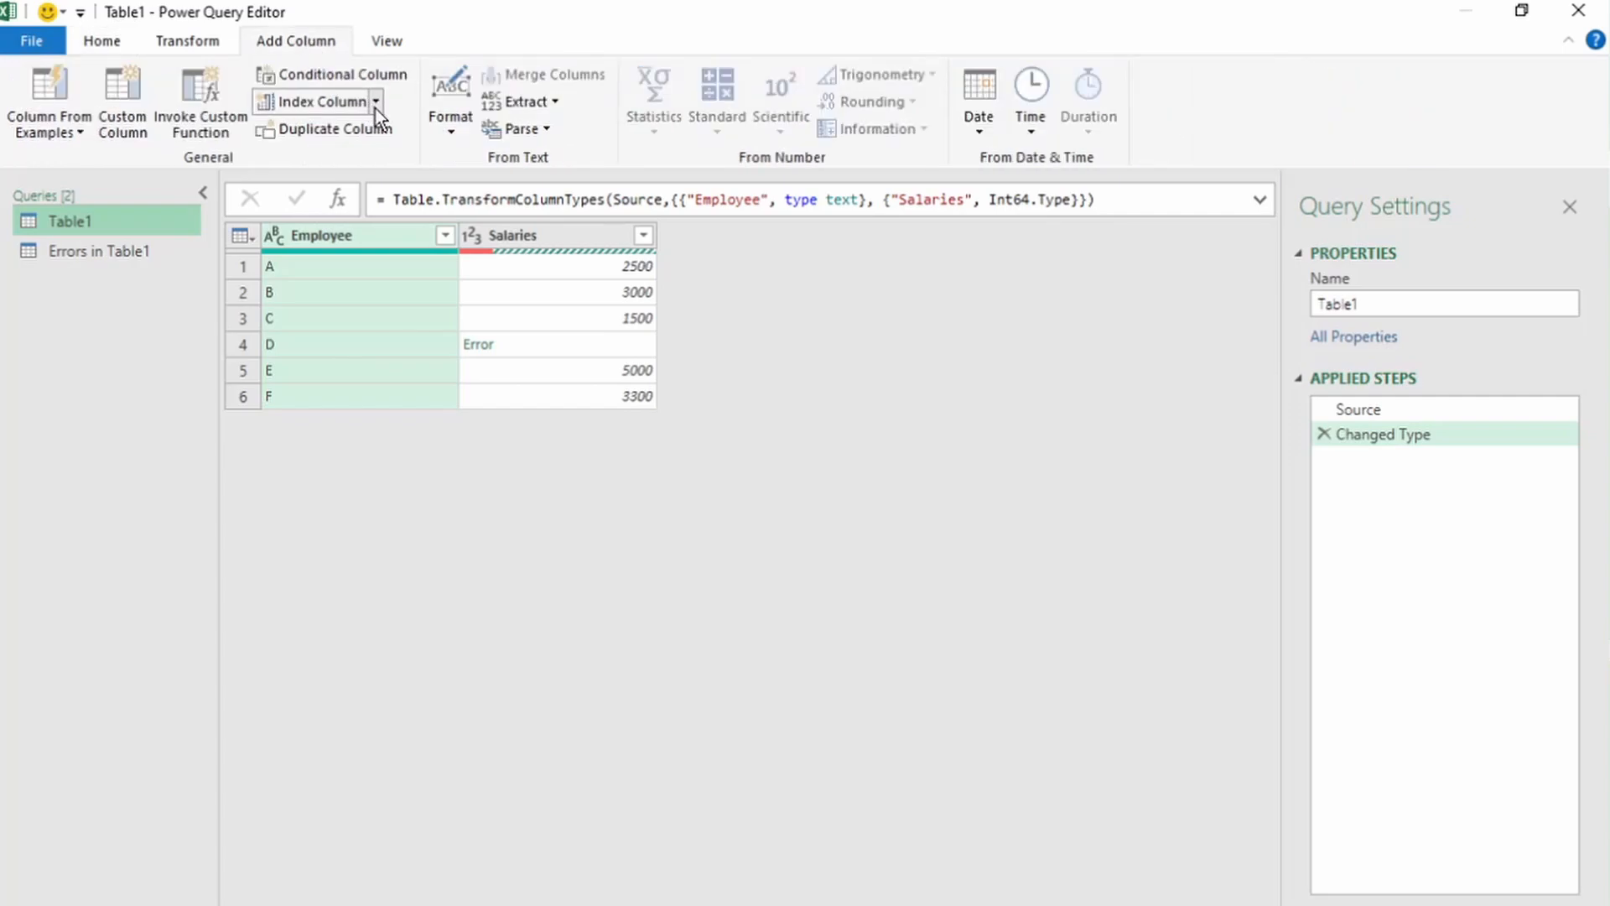
{"action": "left_click", "coordinate": [374, 102]}
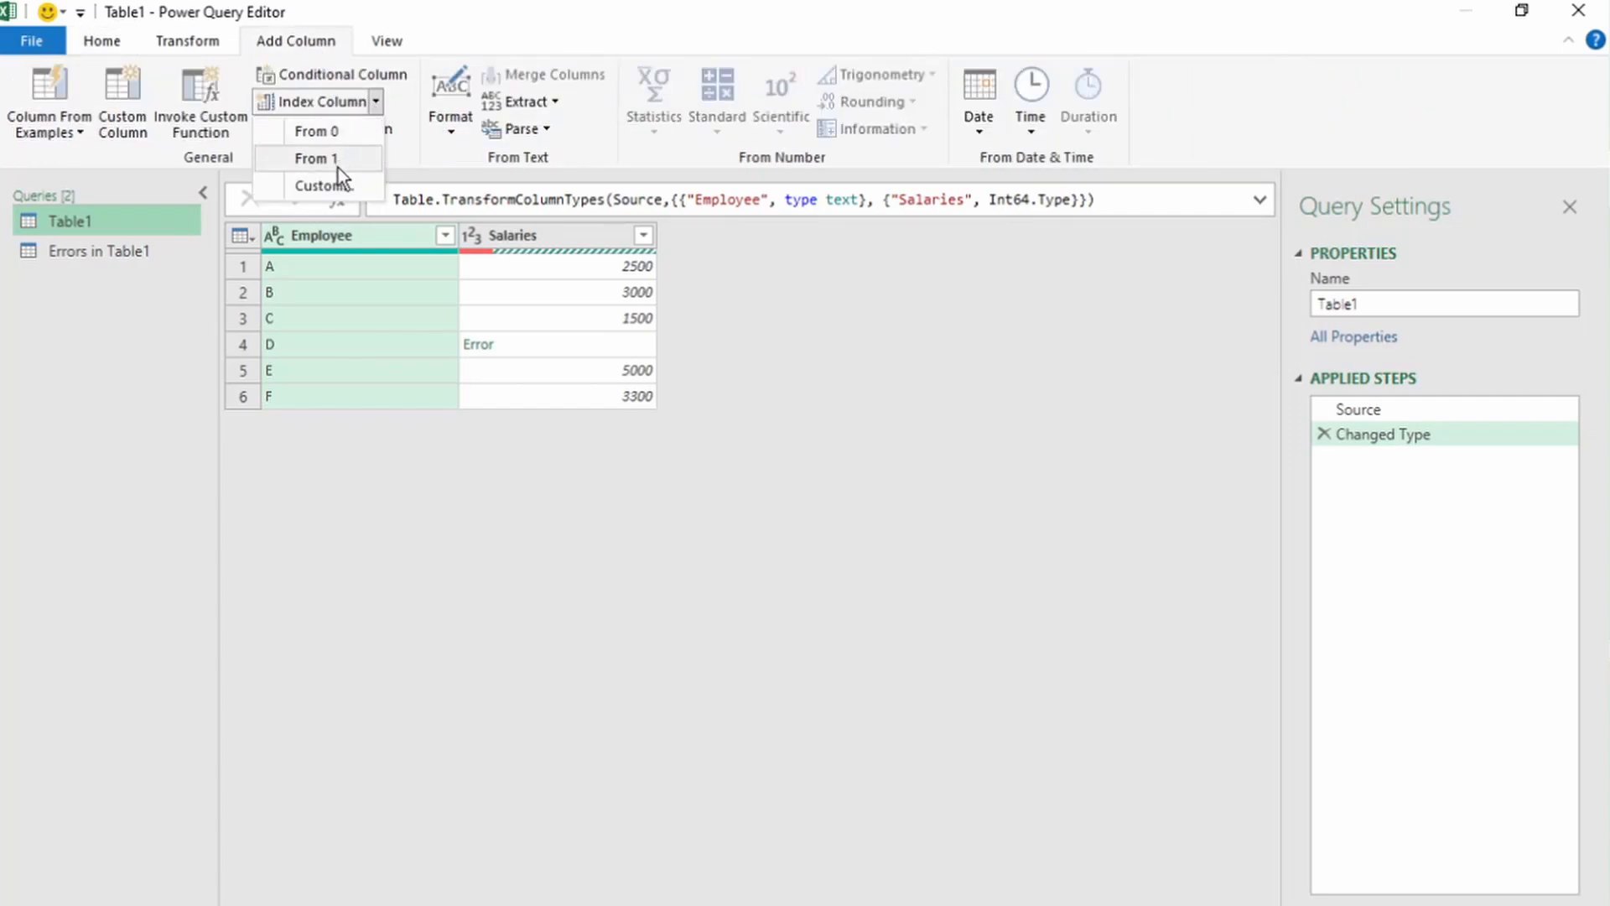
{"action": "left_click", "coordinate": [319, 158]}
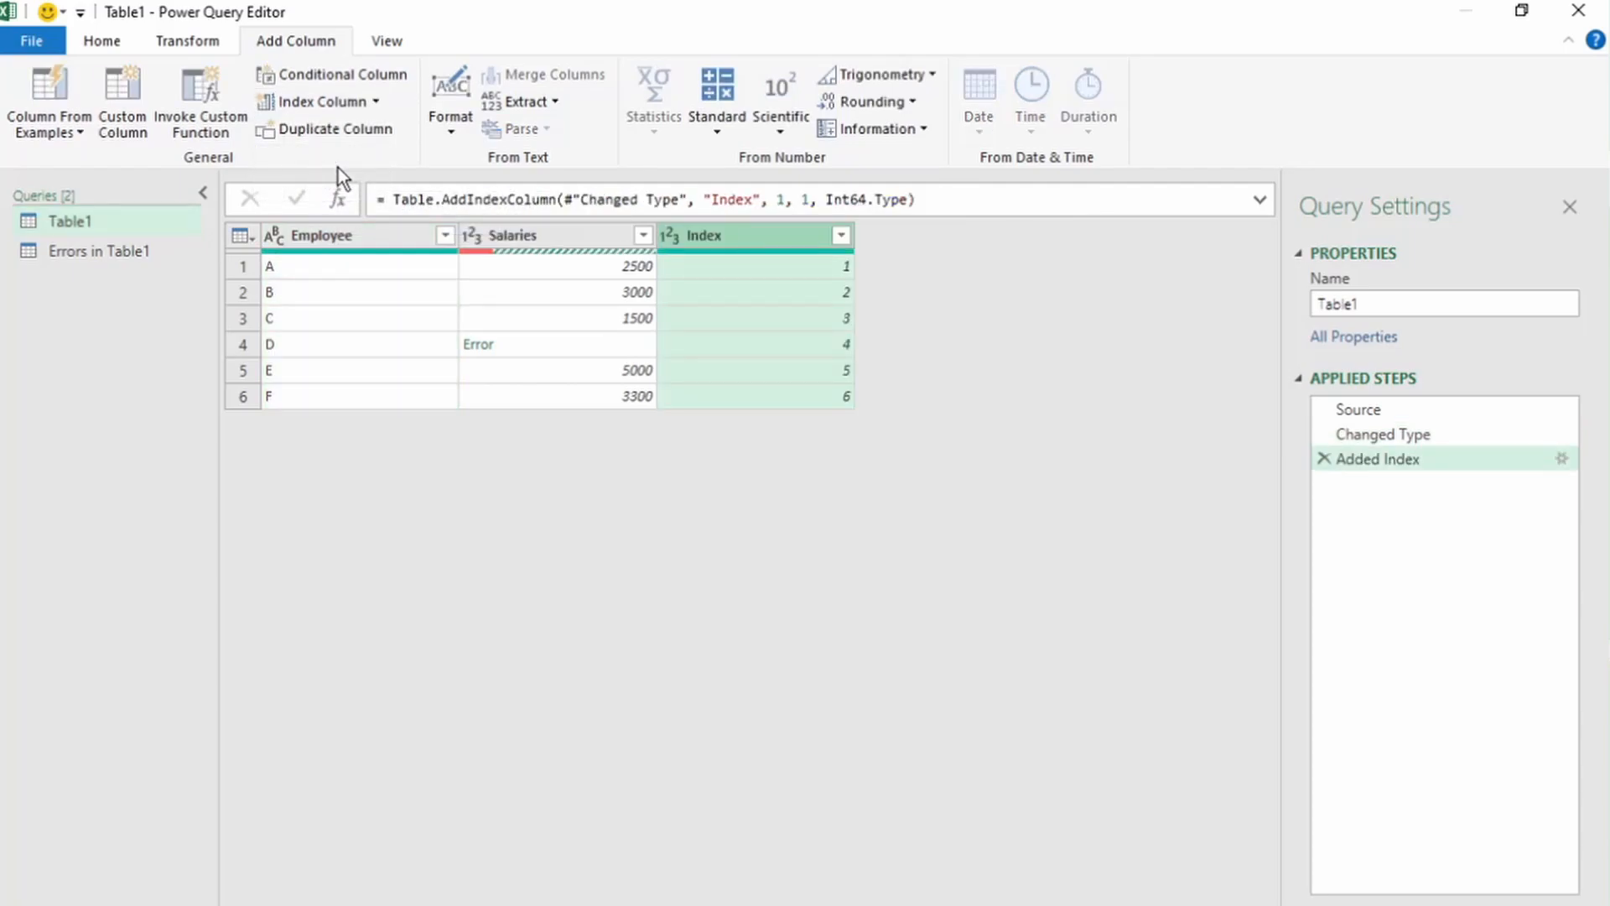
{"action": "left_click", "coordinate": [643, 235]}
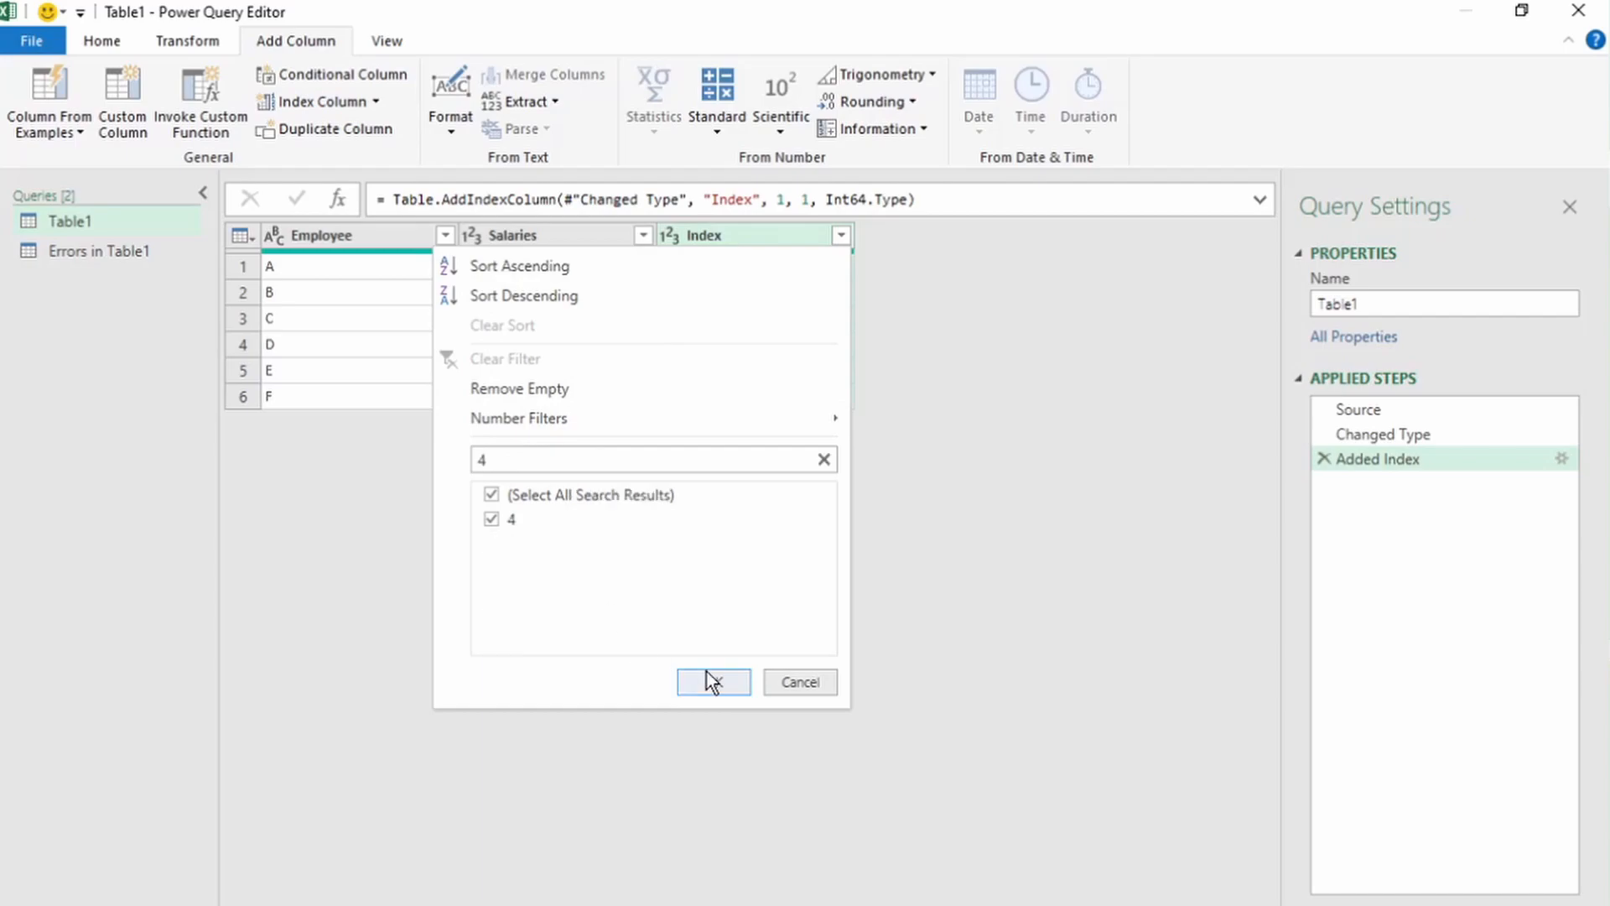
- Delete the Errors in Table1 query after confirming, then reselect Table1
{"action": "right_click", "coordinate": [99, 251]}
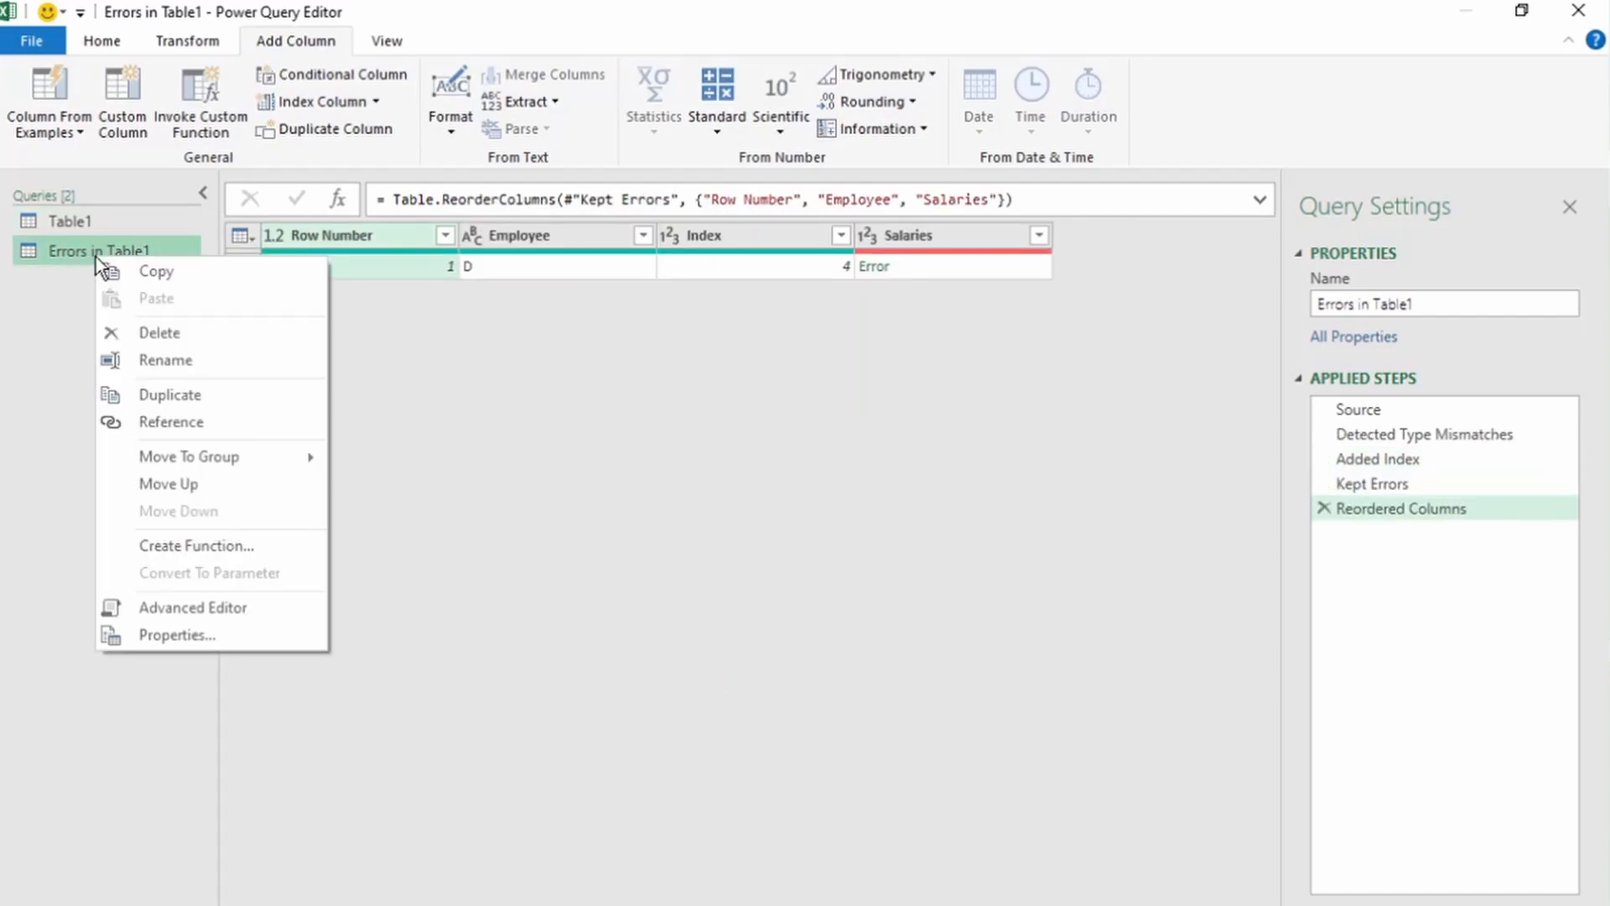
{"action": "left_click", "coordinate": [159, 332]}
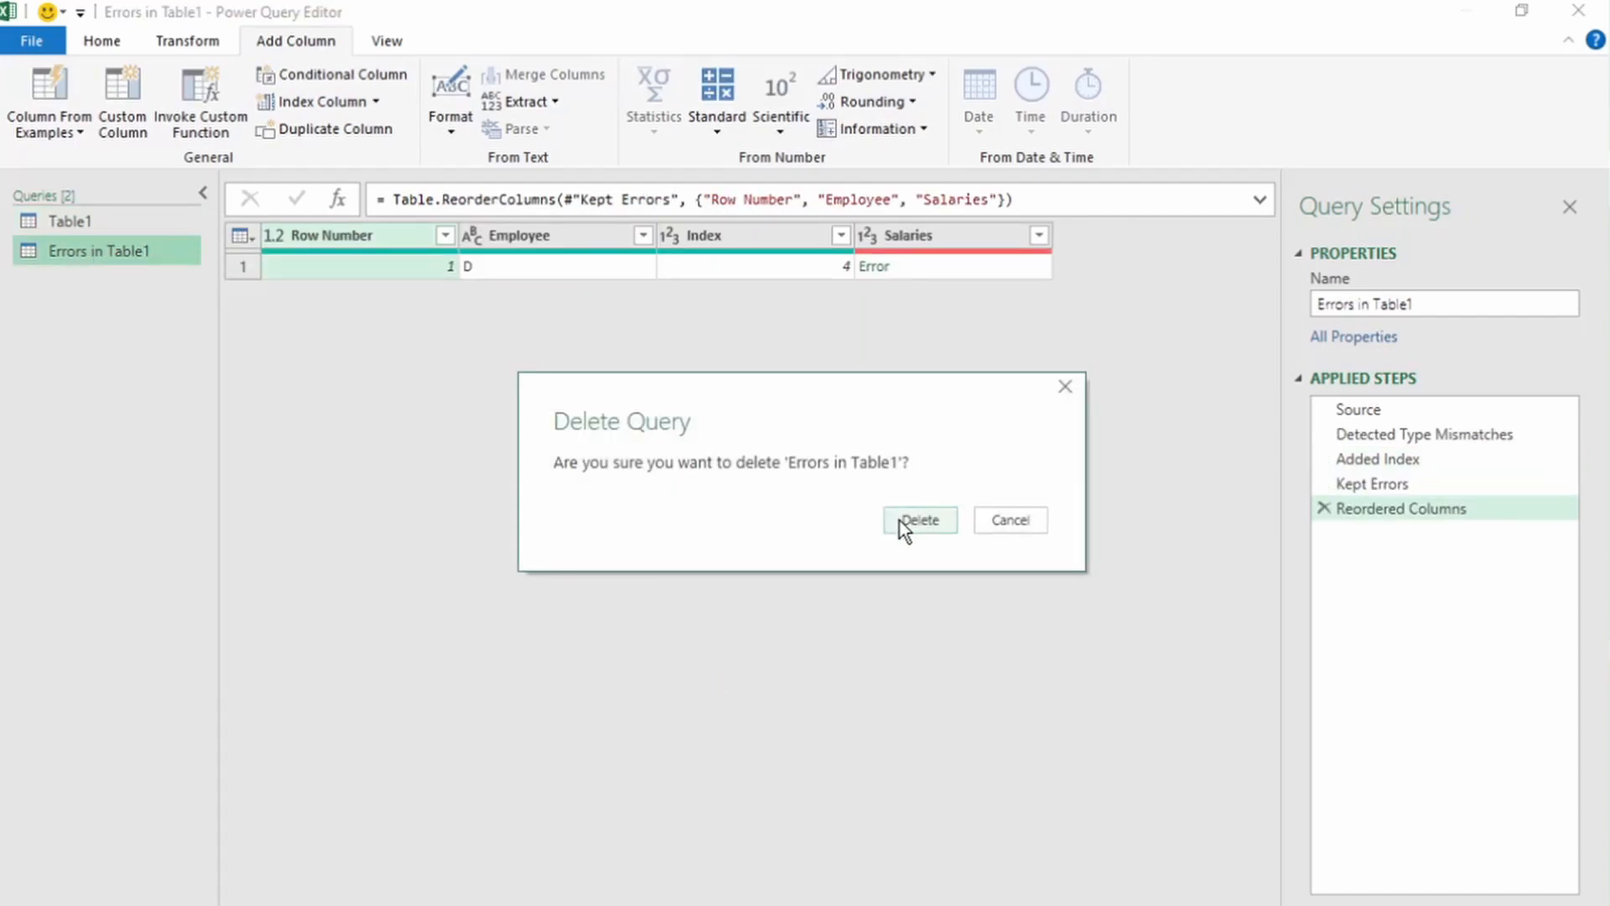
{"action": "left_click", "coordinate": [919, 520]}
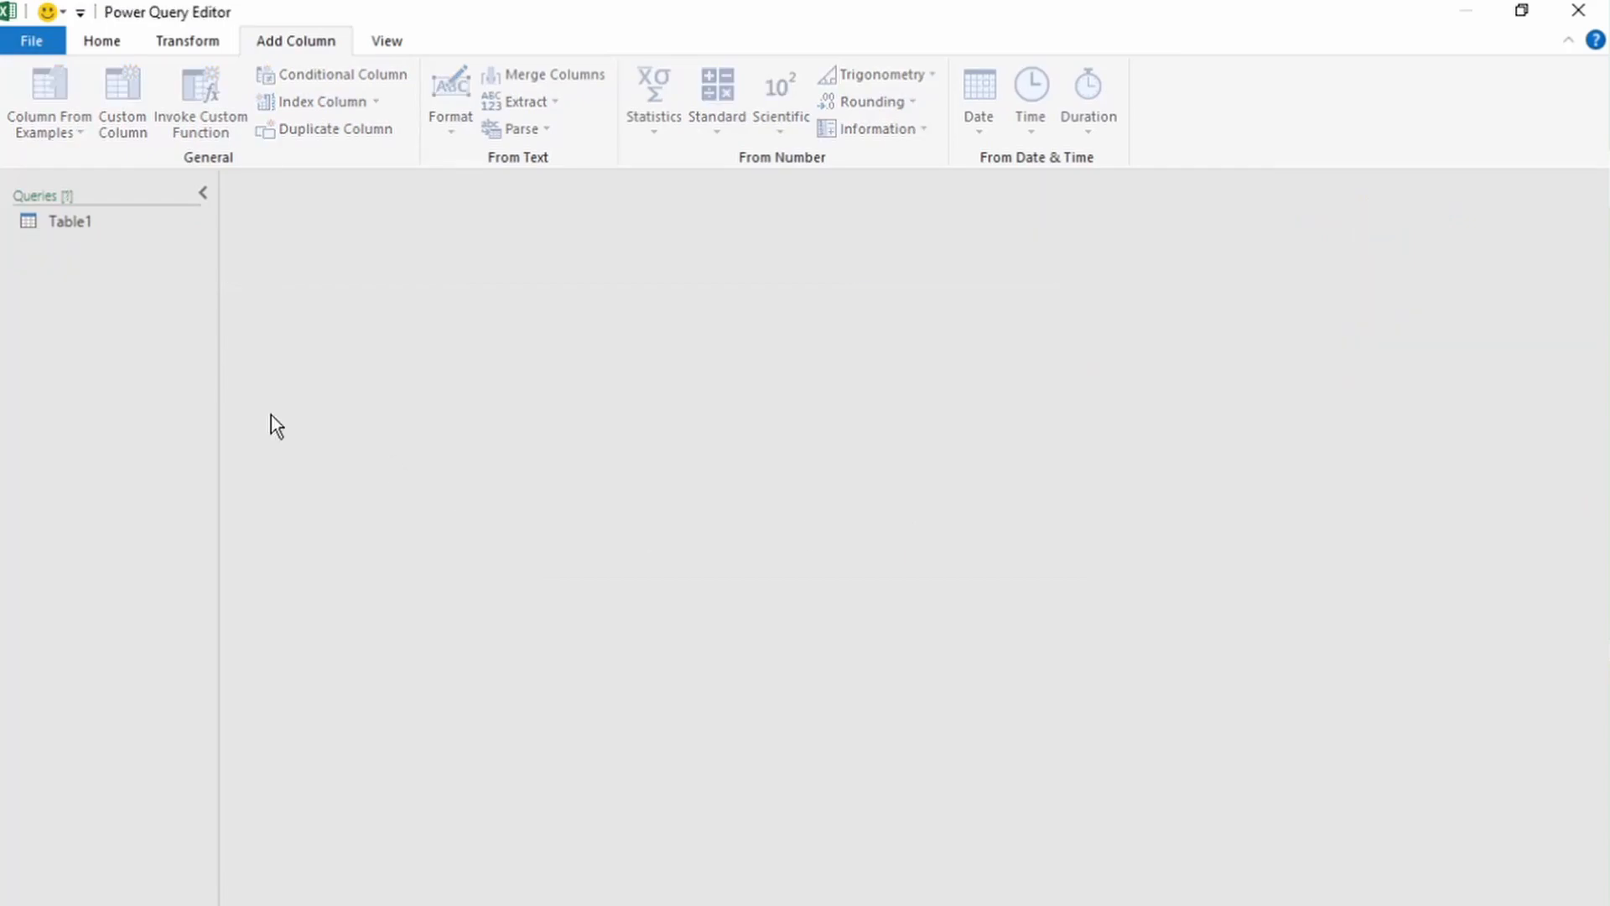
{"action": "left_click", "coordinate": [70, 220]}
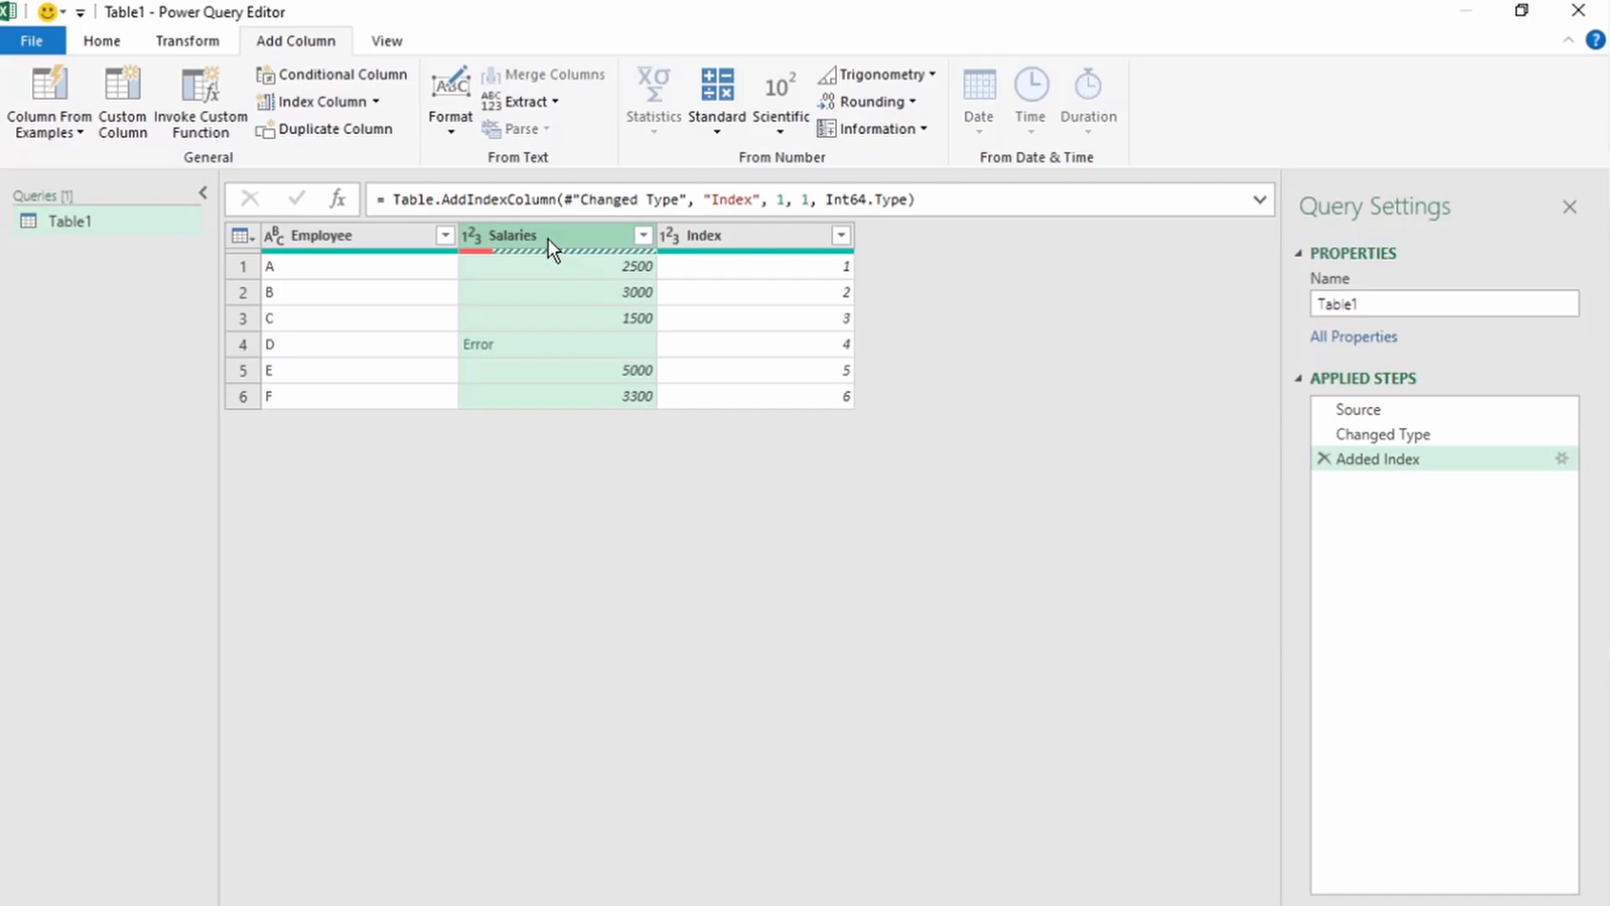
{"action": "left_click", "coordinate": [101, 41]}
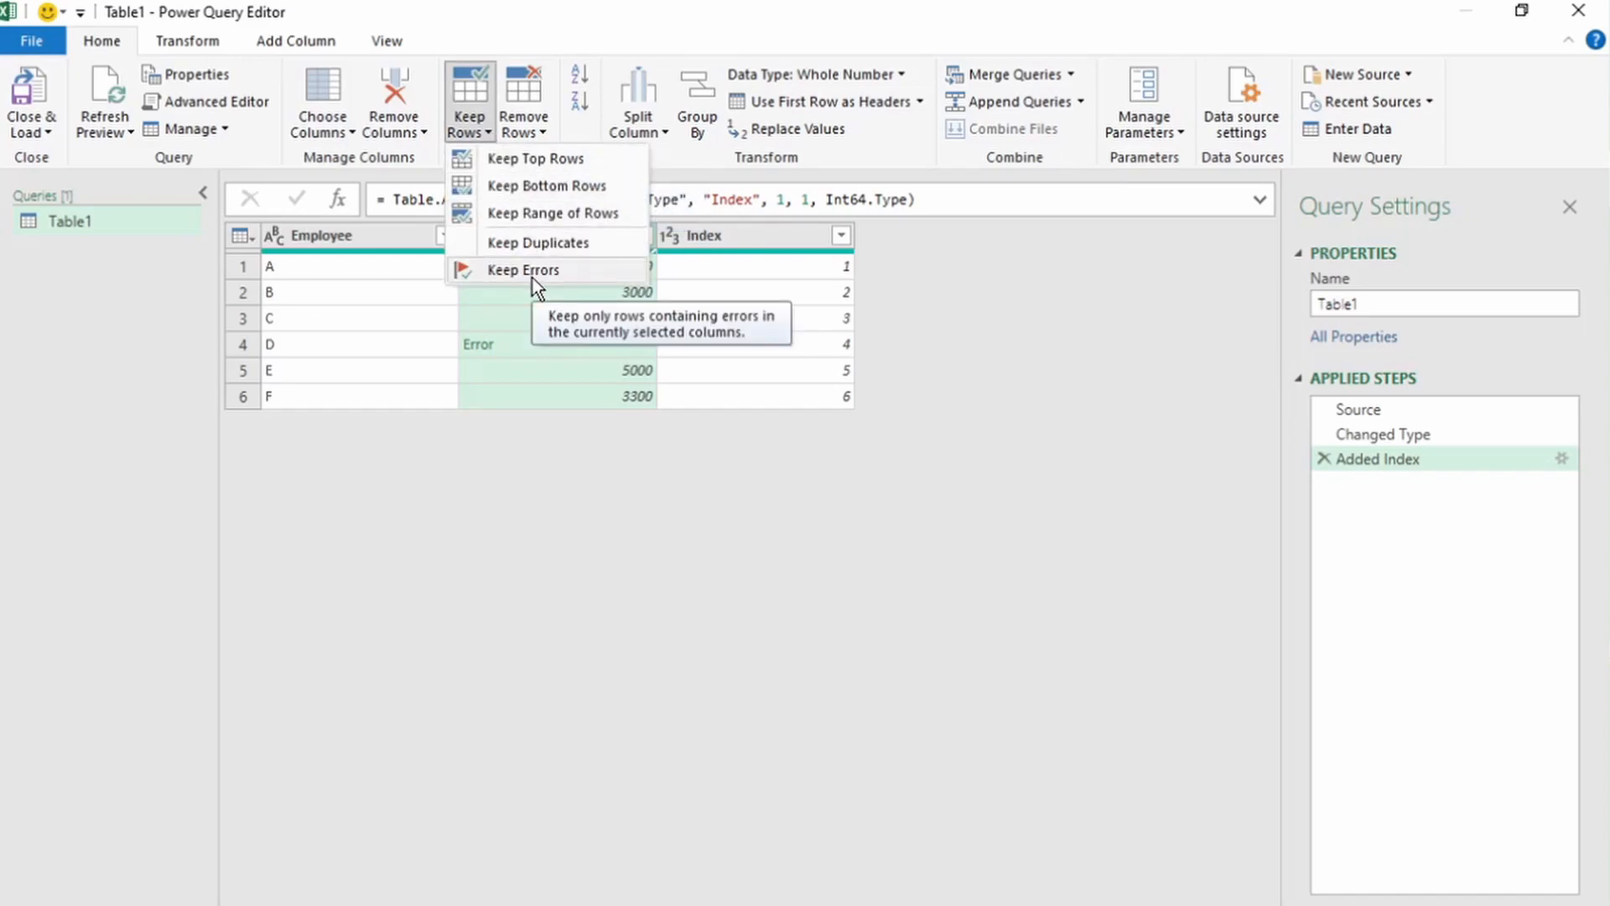
{"action": "left_click", "coordinate": [523, 269]}
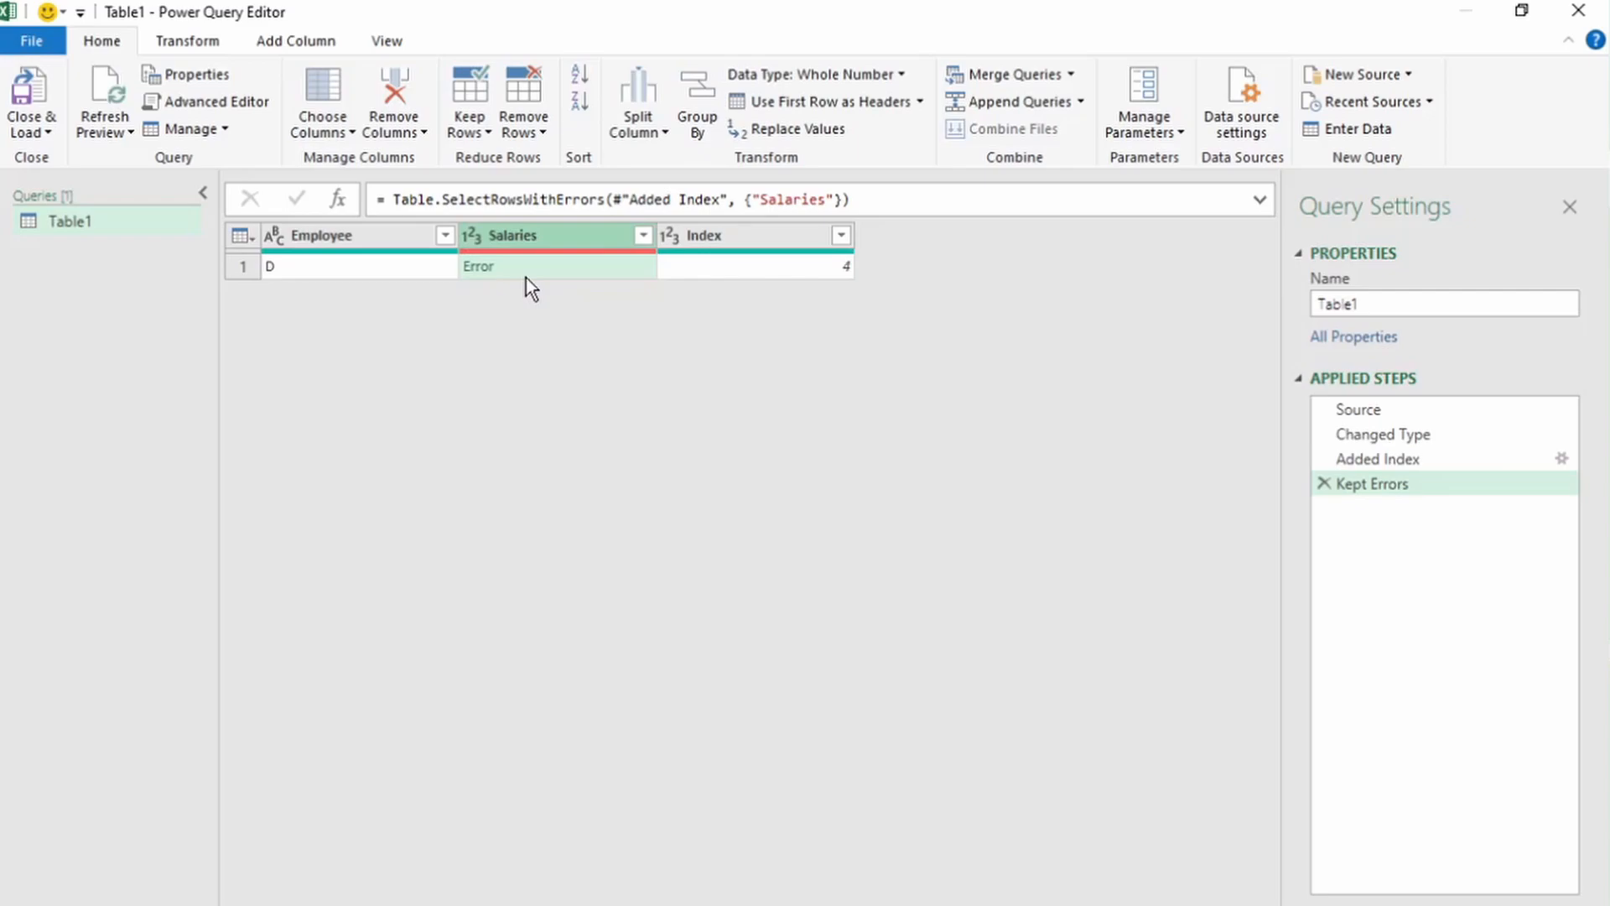
{"action": "mouse_move", "coordinate": [1351, 499]}
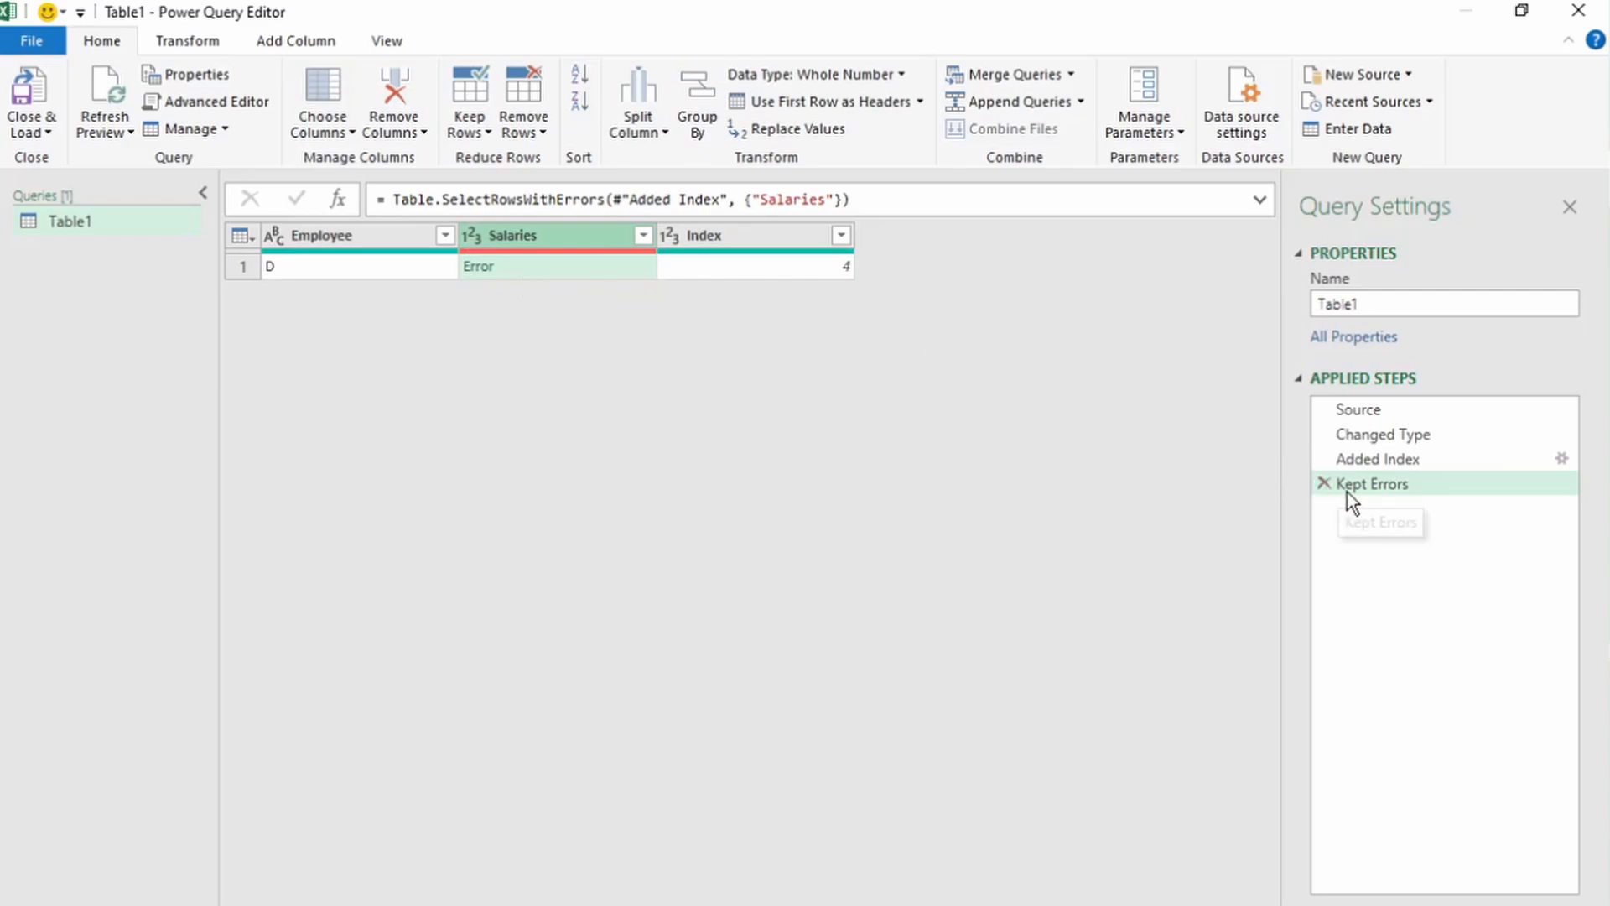
{"action": "left_click", "coordinate": [1323, 483]}
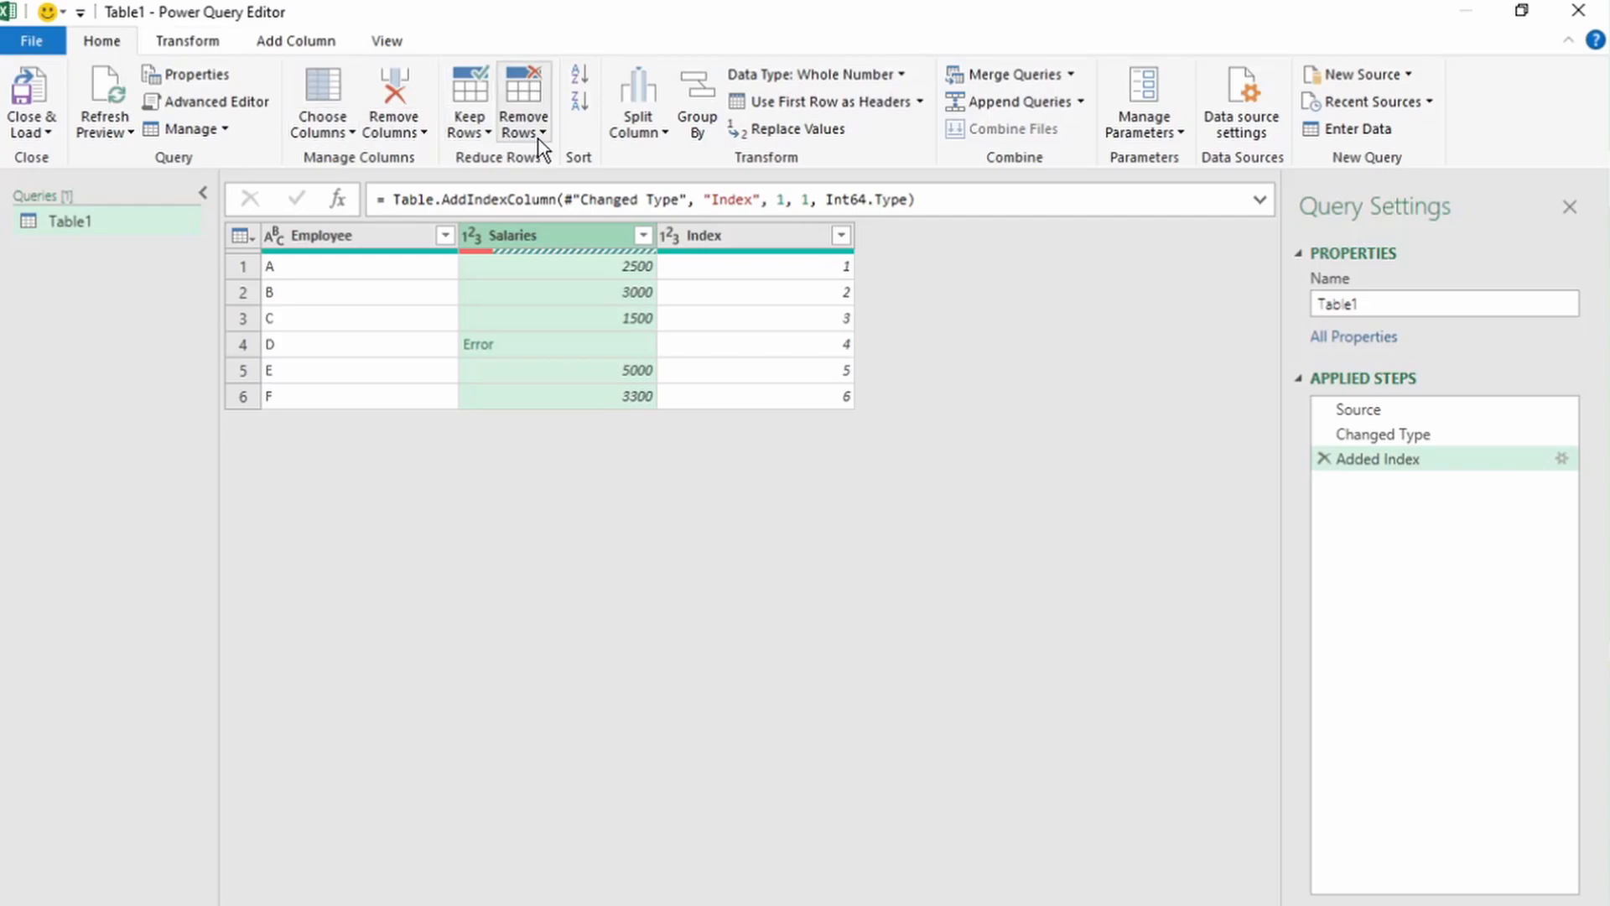
{"action": "left_click", "coordinate": [523, 103]}
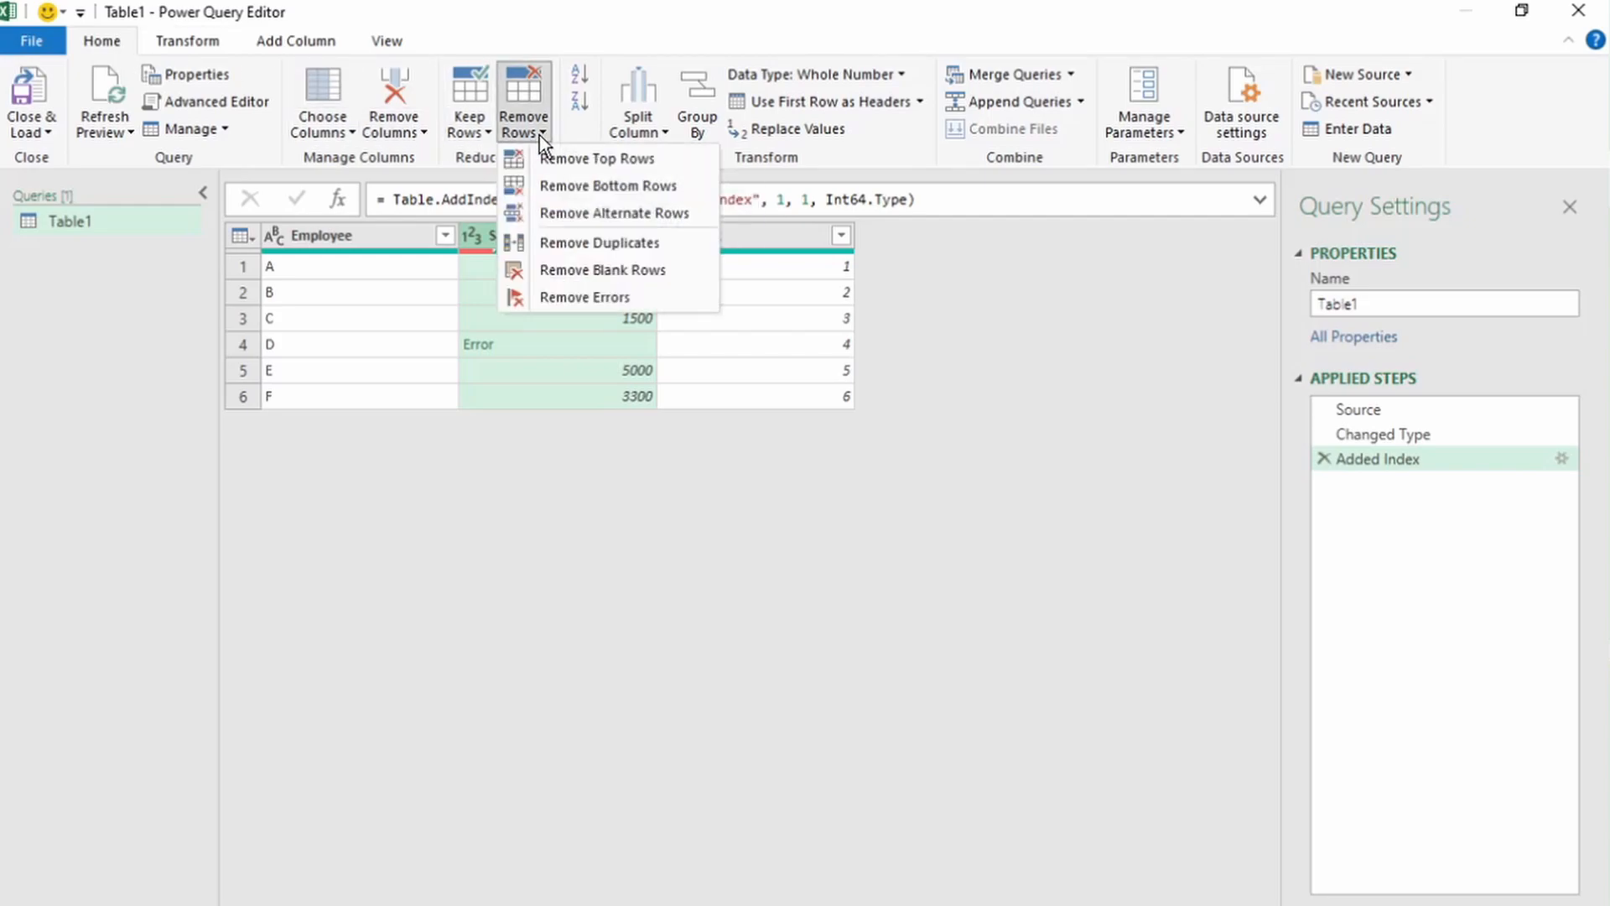
{"action": "mouse_move", "coordinate": [585, 296]}
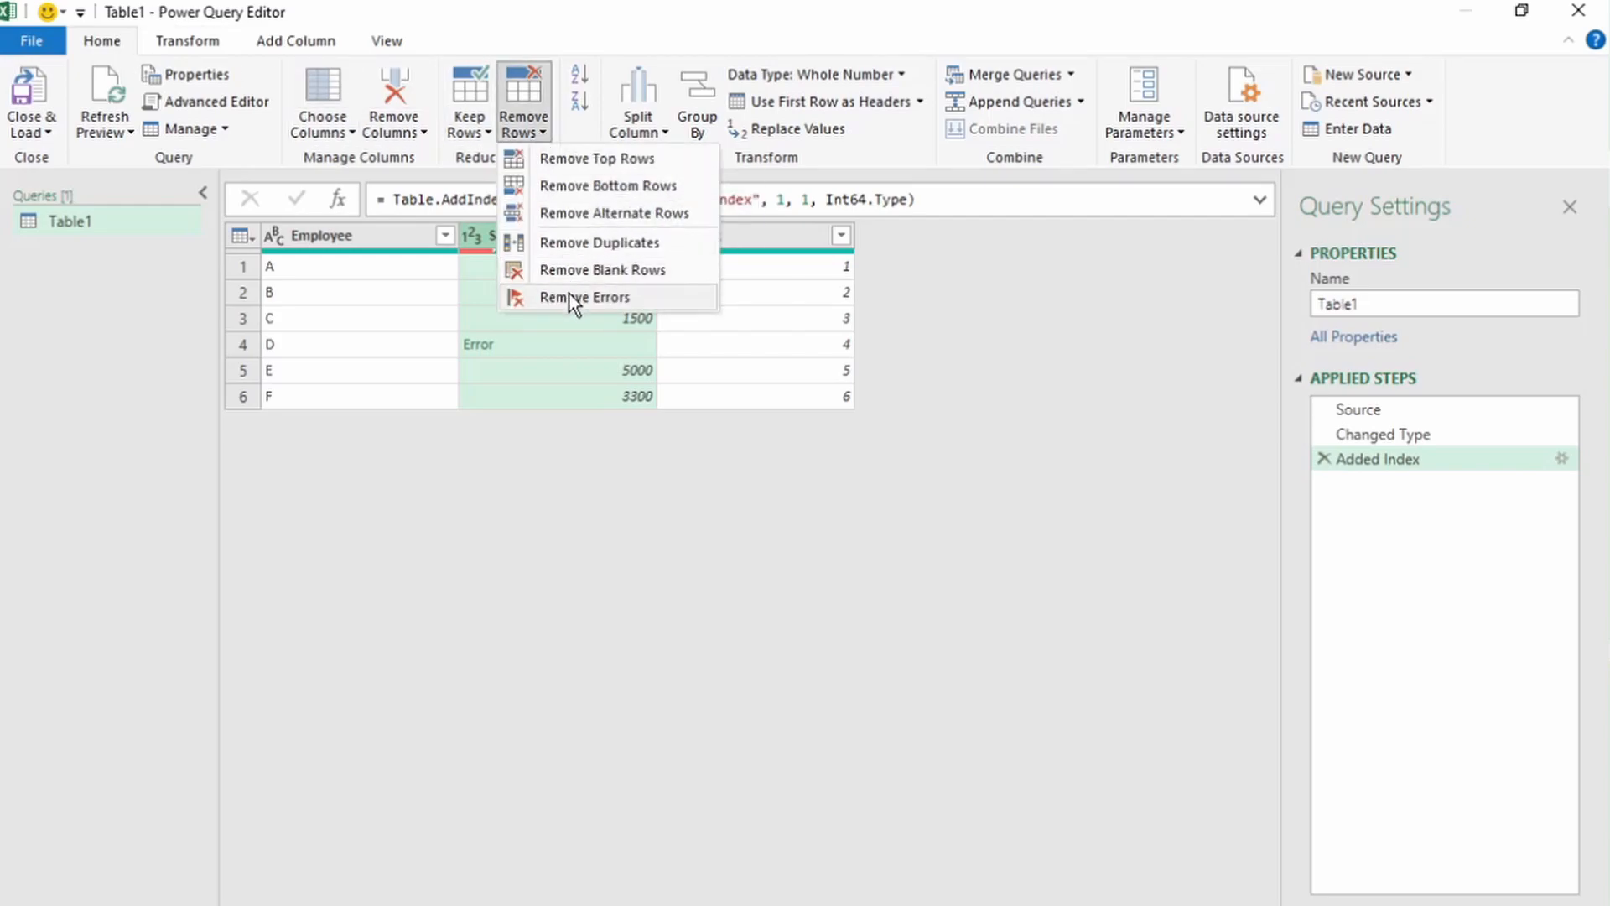
{"action": "left_click", "coordinate": [584, 297]}
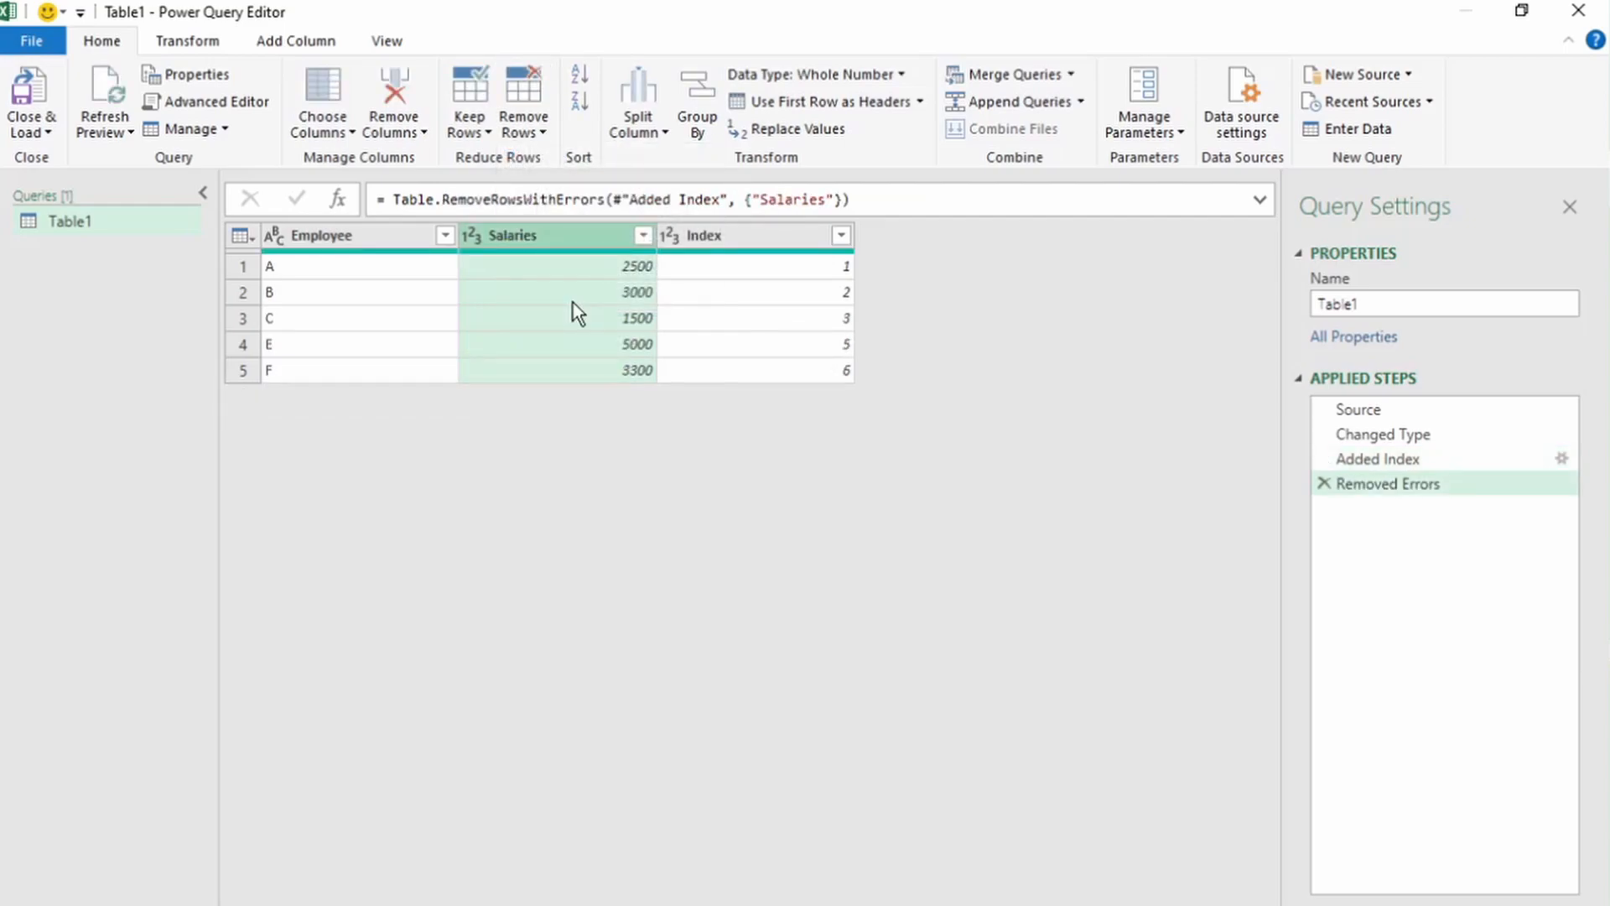
{"action": "mouse_move", "coordinate": [580, 388]}
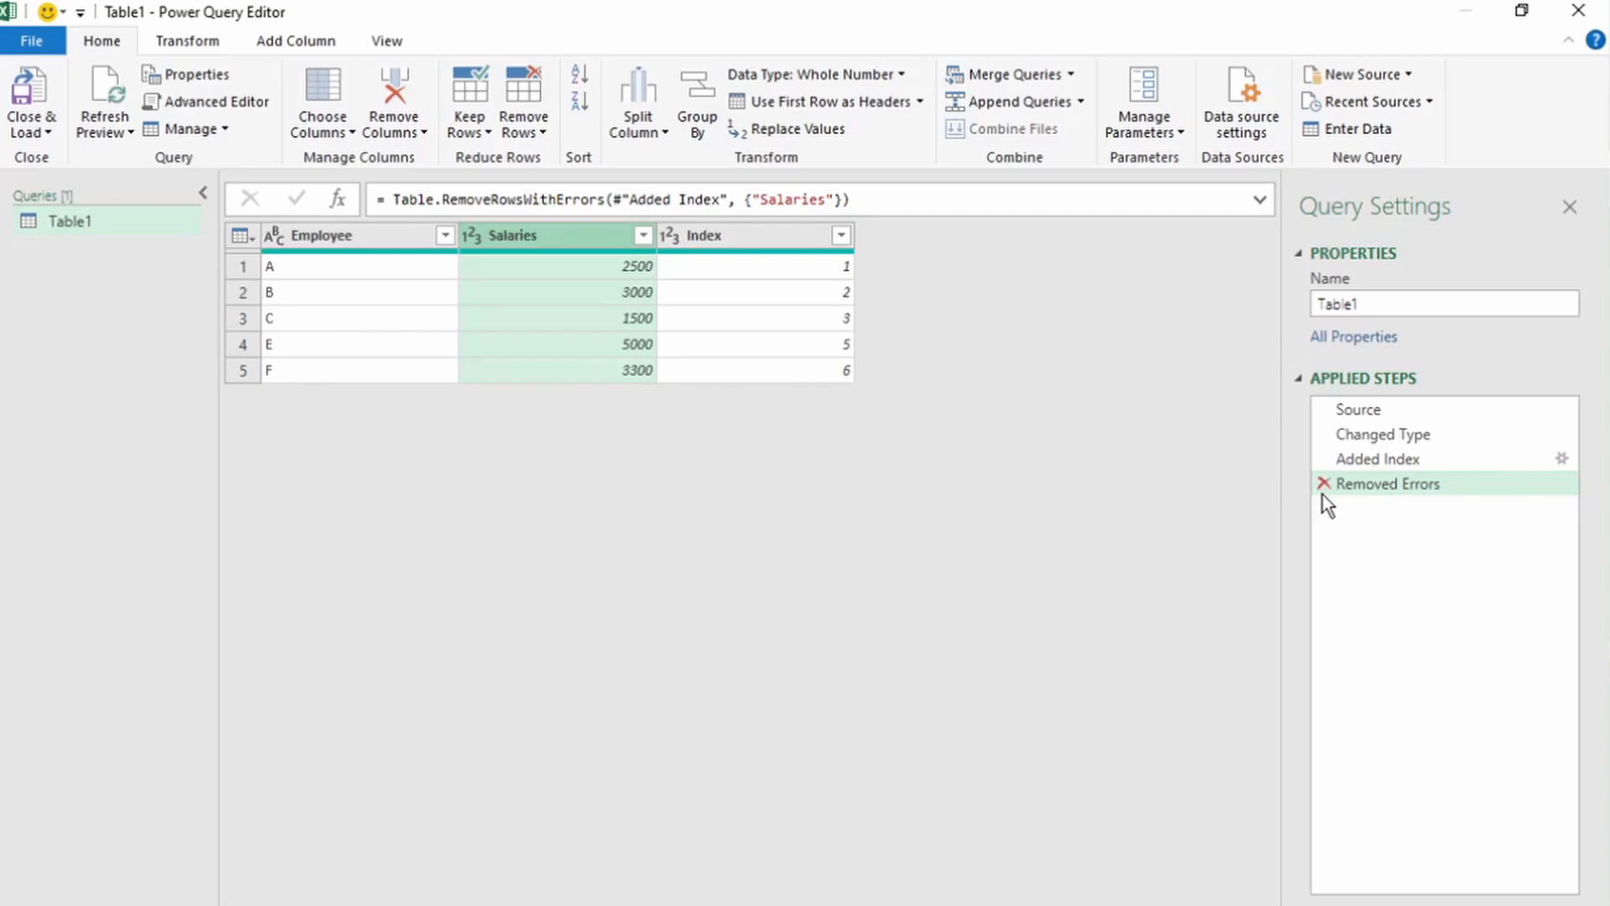
{"action": "left_click", "coordinate": [1378, 458]}
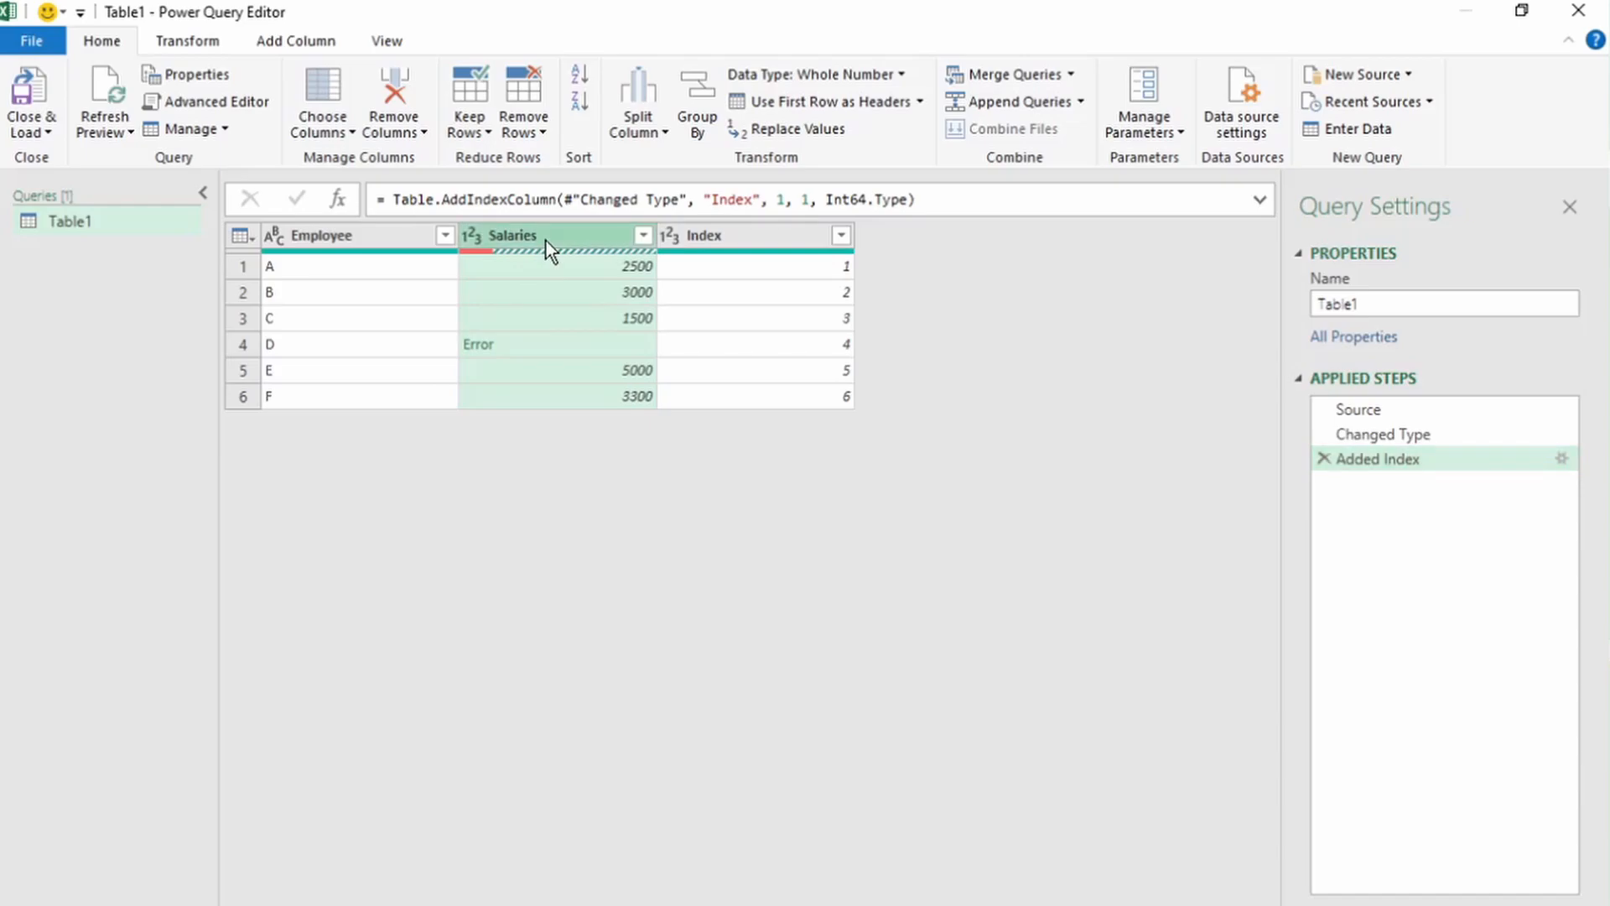
- Replace errors in the Salaries column with 0 using Replace Errors
{"action": "left_click", "coordinate": [187, 41]}
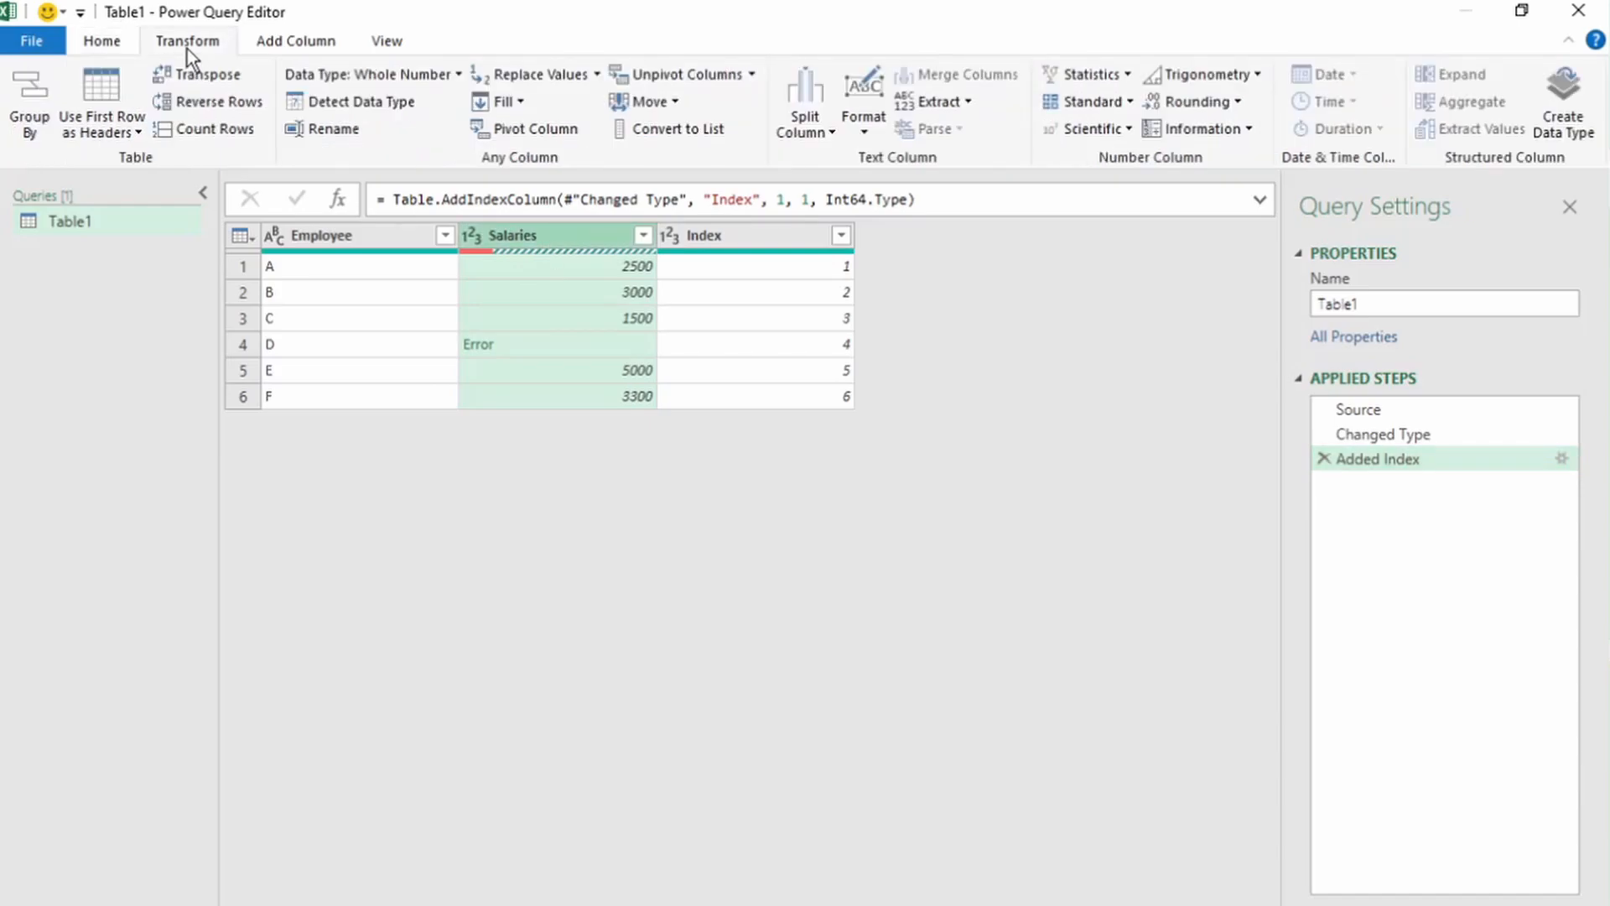
{"action": "mouse_move", "coordinate": [531, 74]}
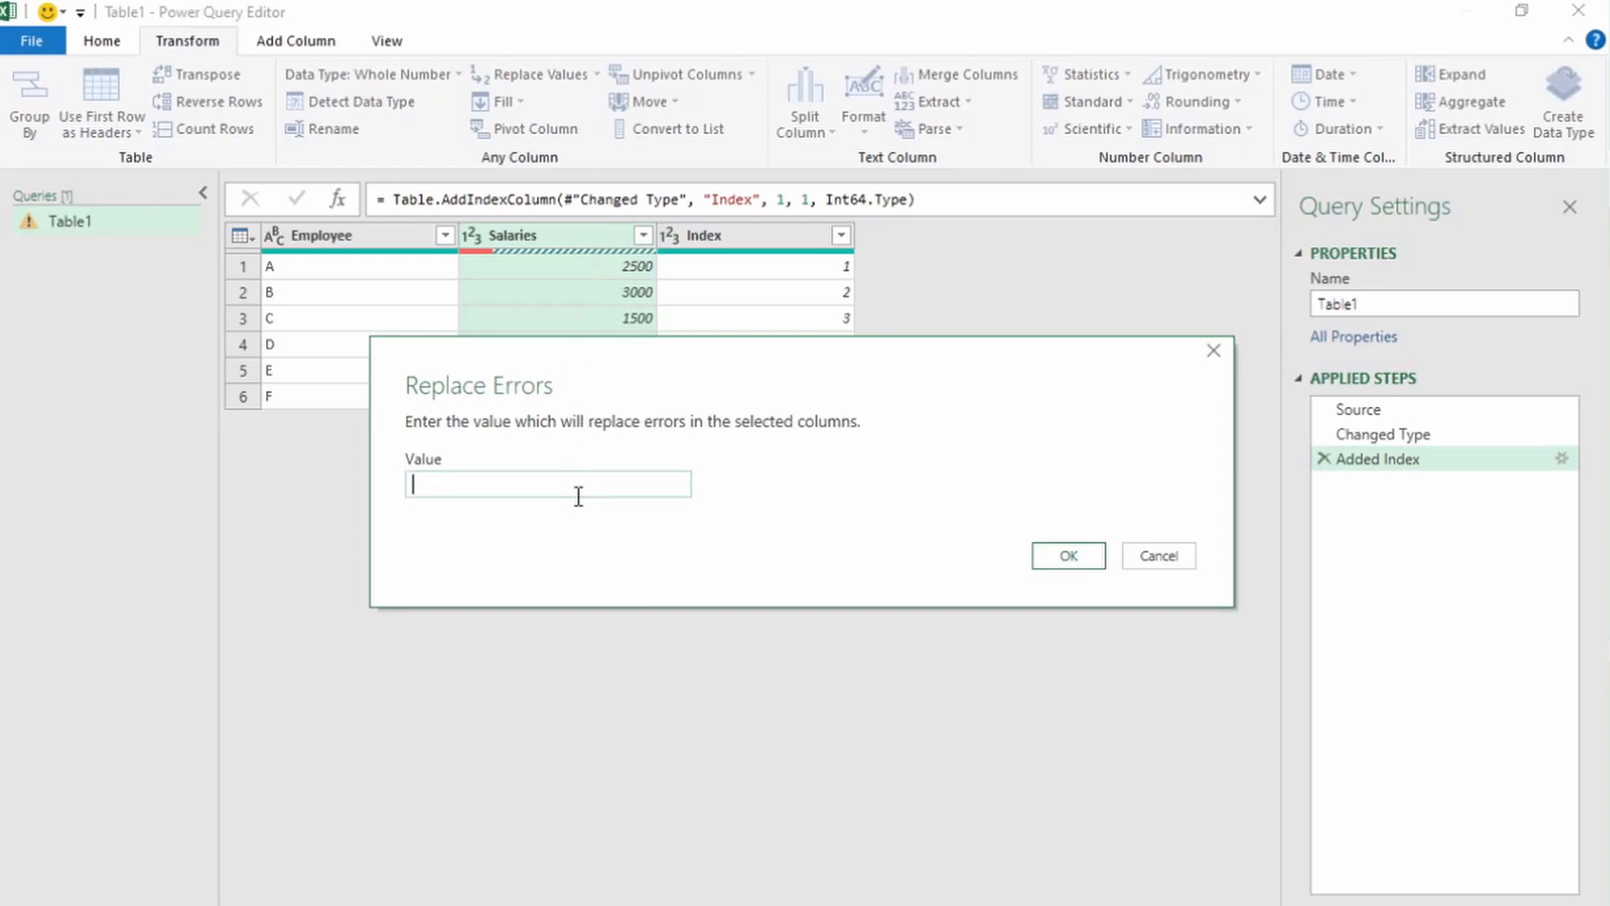
{"action": "type", "text": "0"}
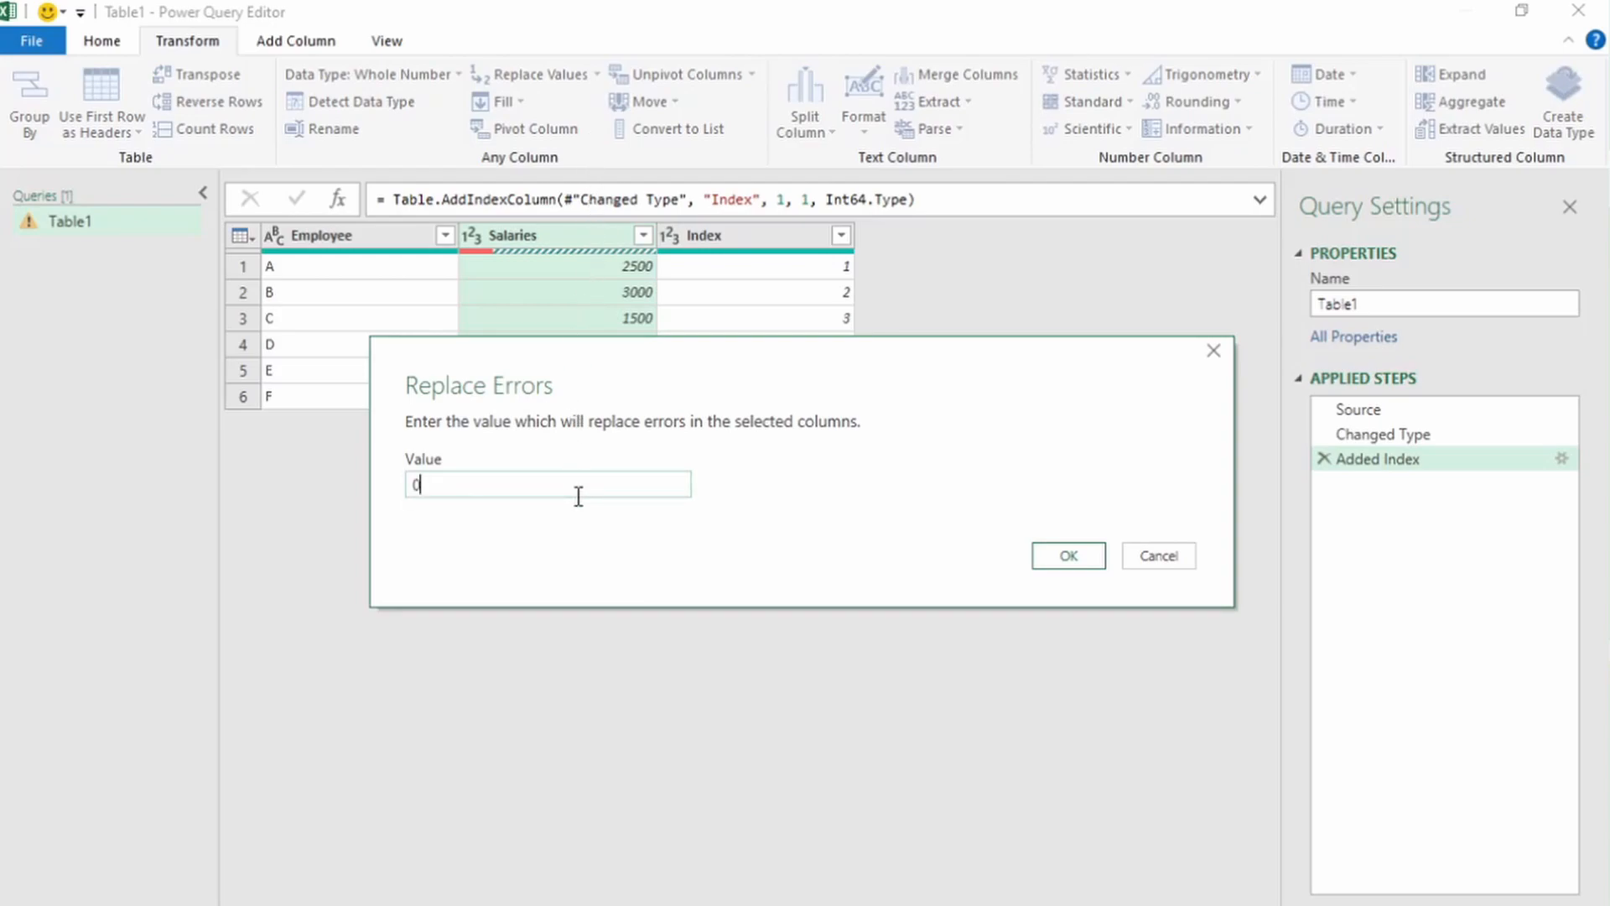
{"action": "left_click", "coordinate": [1066, 555]}
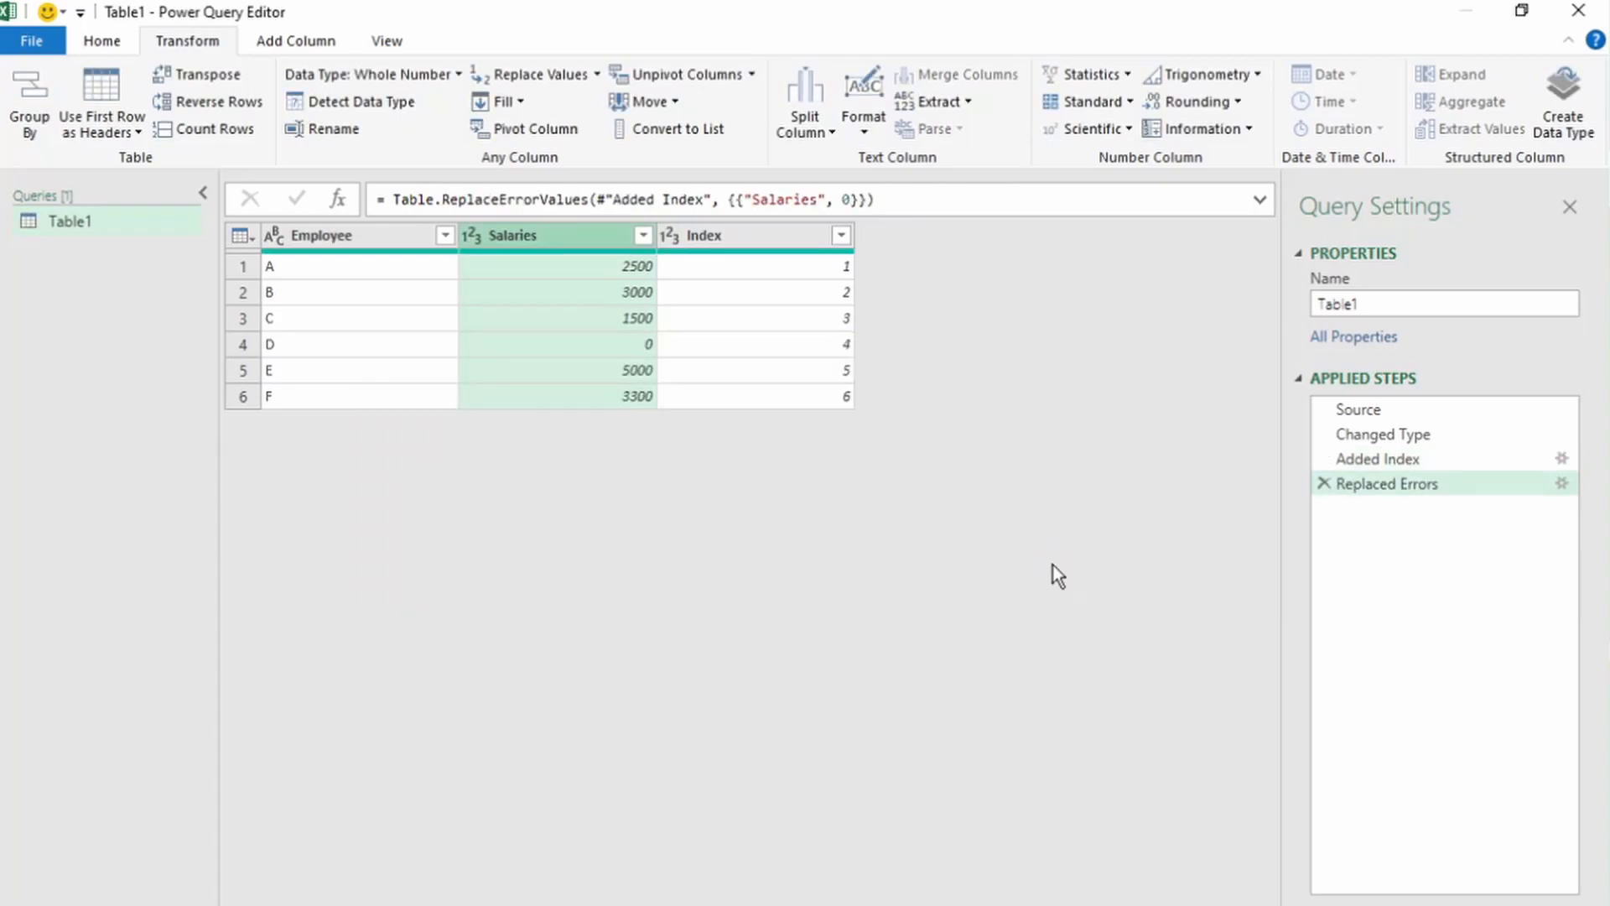
{"action": "mouse_move", "coordinate": [627, 357]}
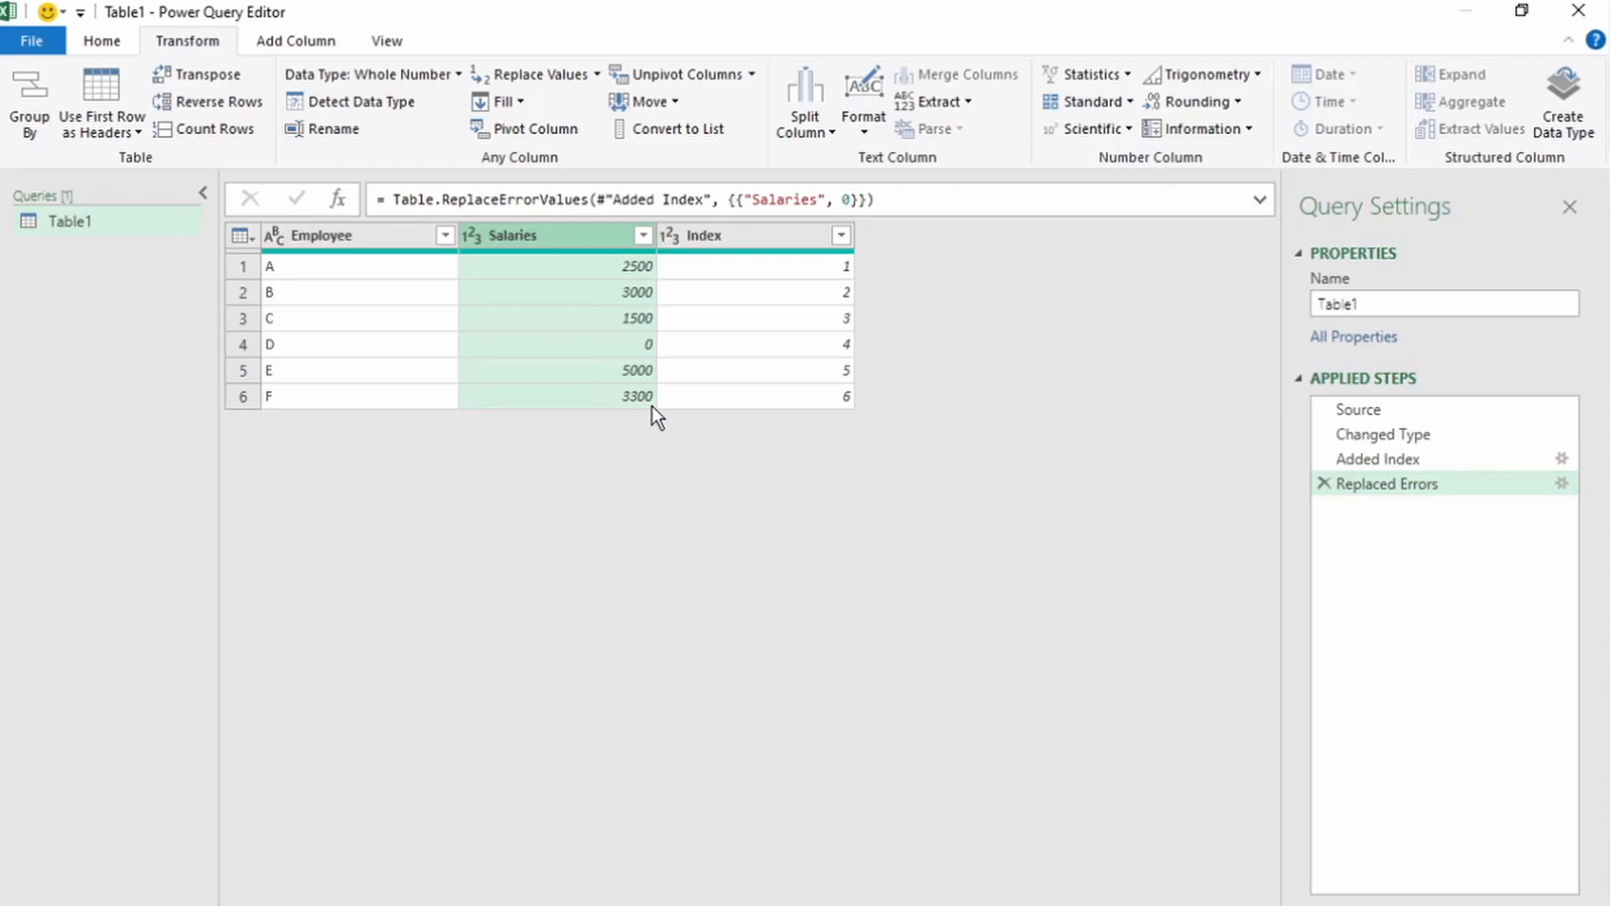
{"action": "mouse_move", "coordinate": [1325, 484]}
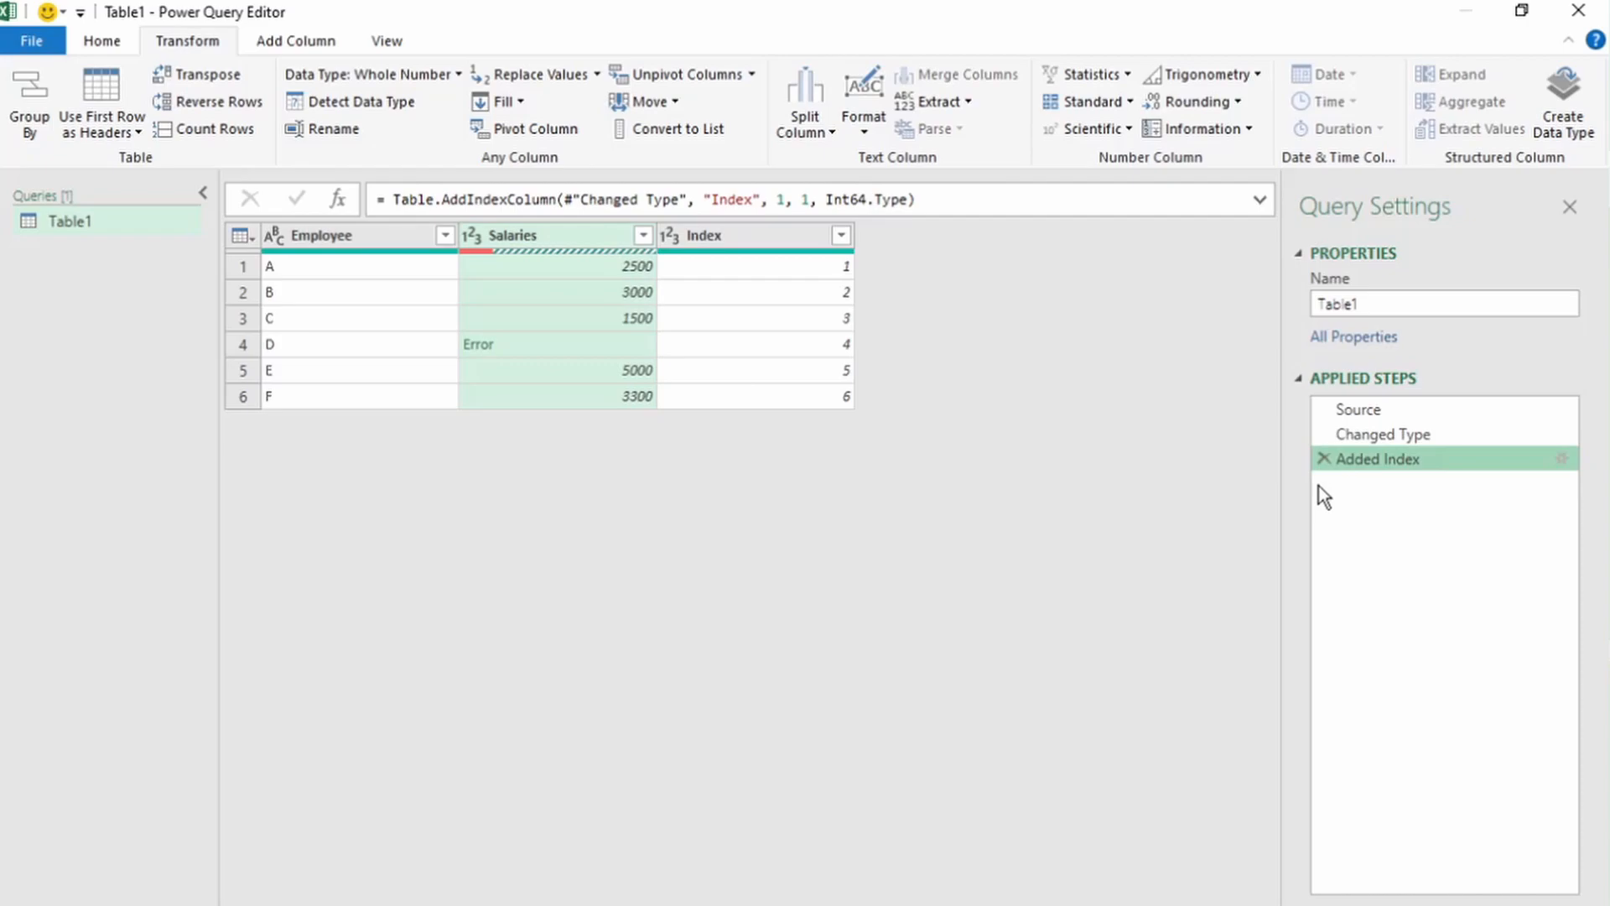
{"action": "mouse_move", "coordinate": [508, 265]}
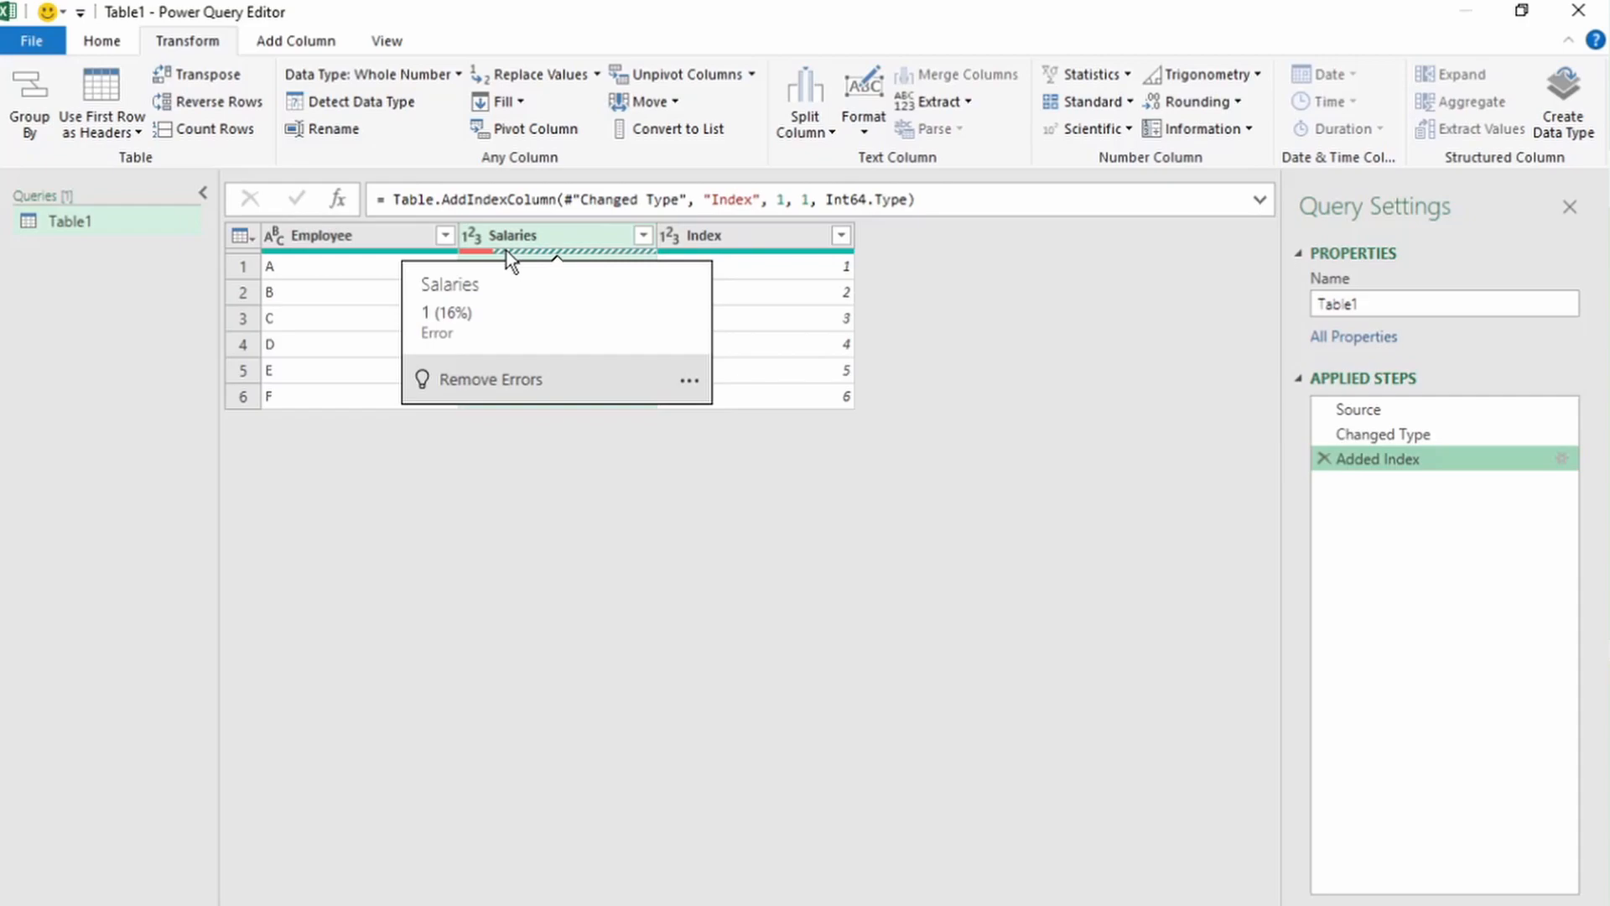
{"action": "mouse_move", "coordinate": [696, 395]}
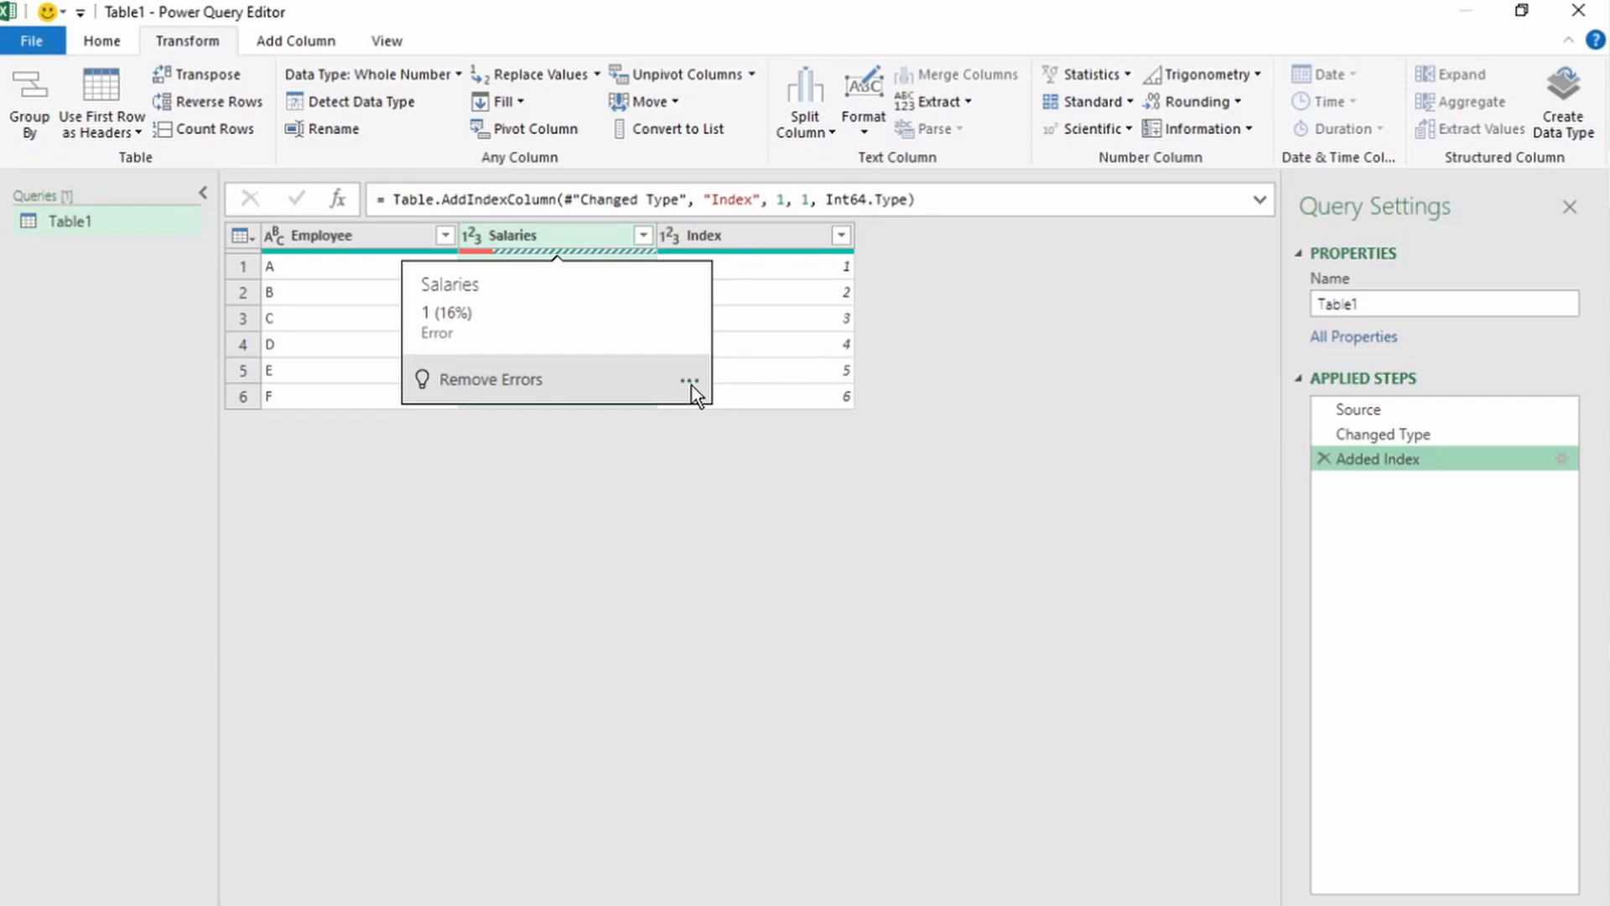
- Show the Salaries column's error-handling options from the quality bar popup
{"action": "left_click", "coordinate": [690, 379]}
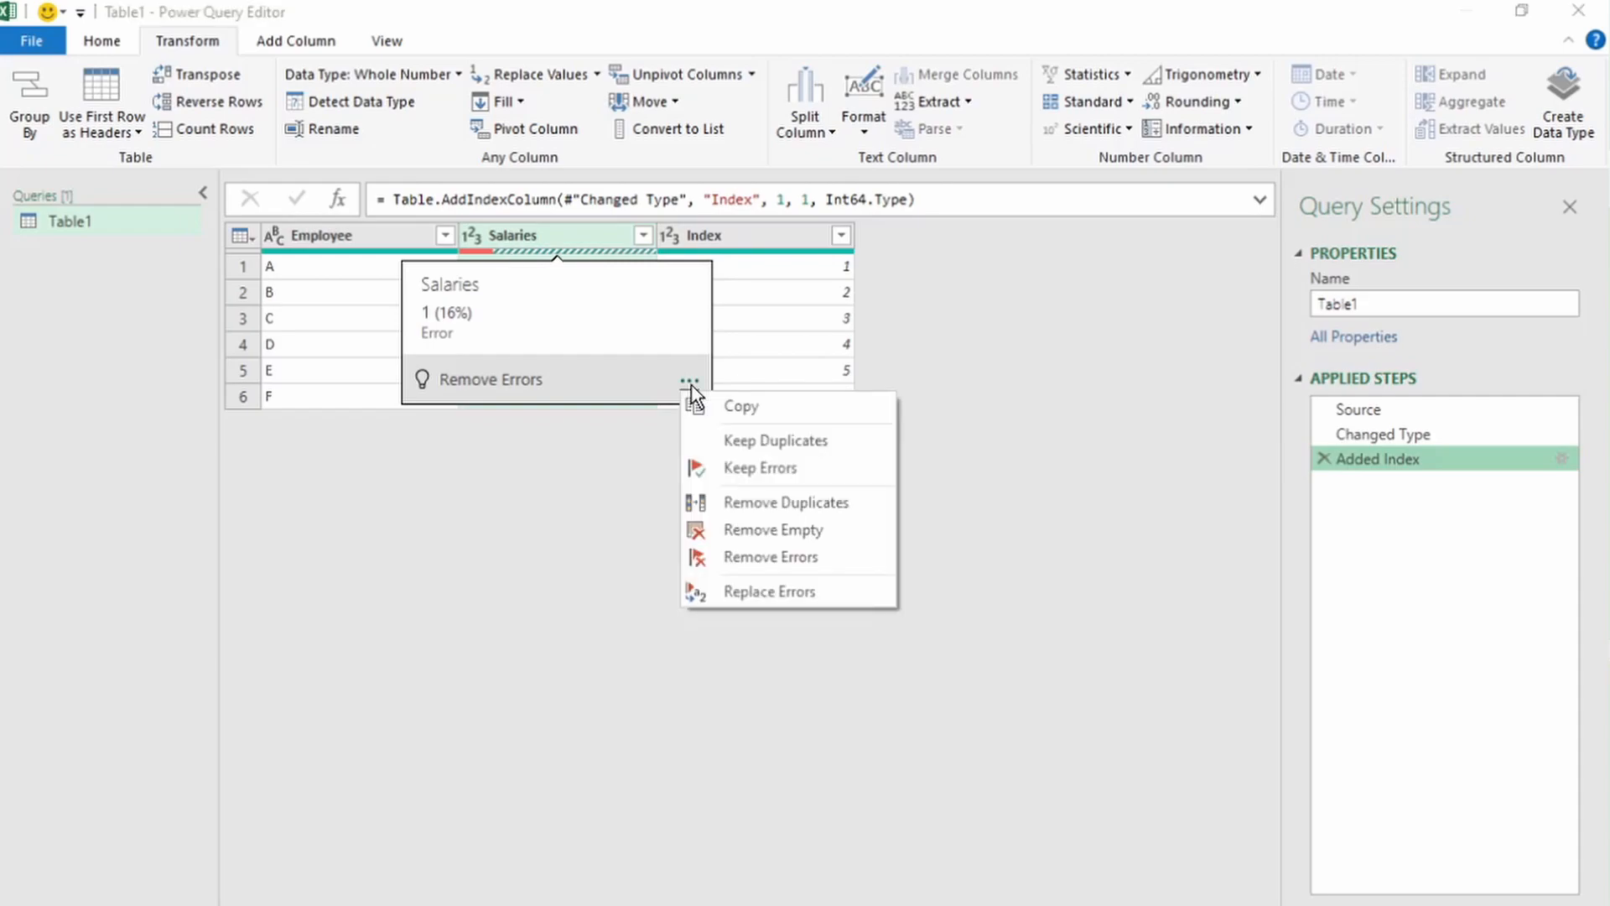
{"action": "mouse_move", "coordinate": [725, 439]}
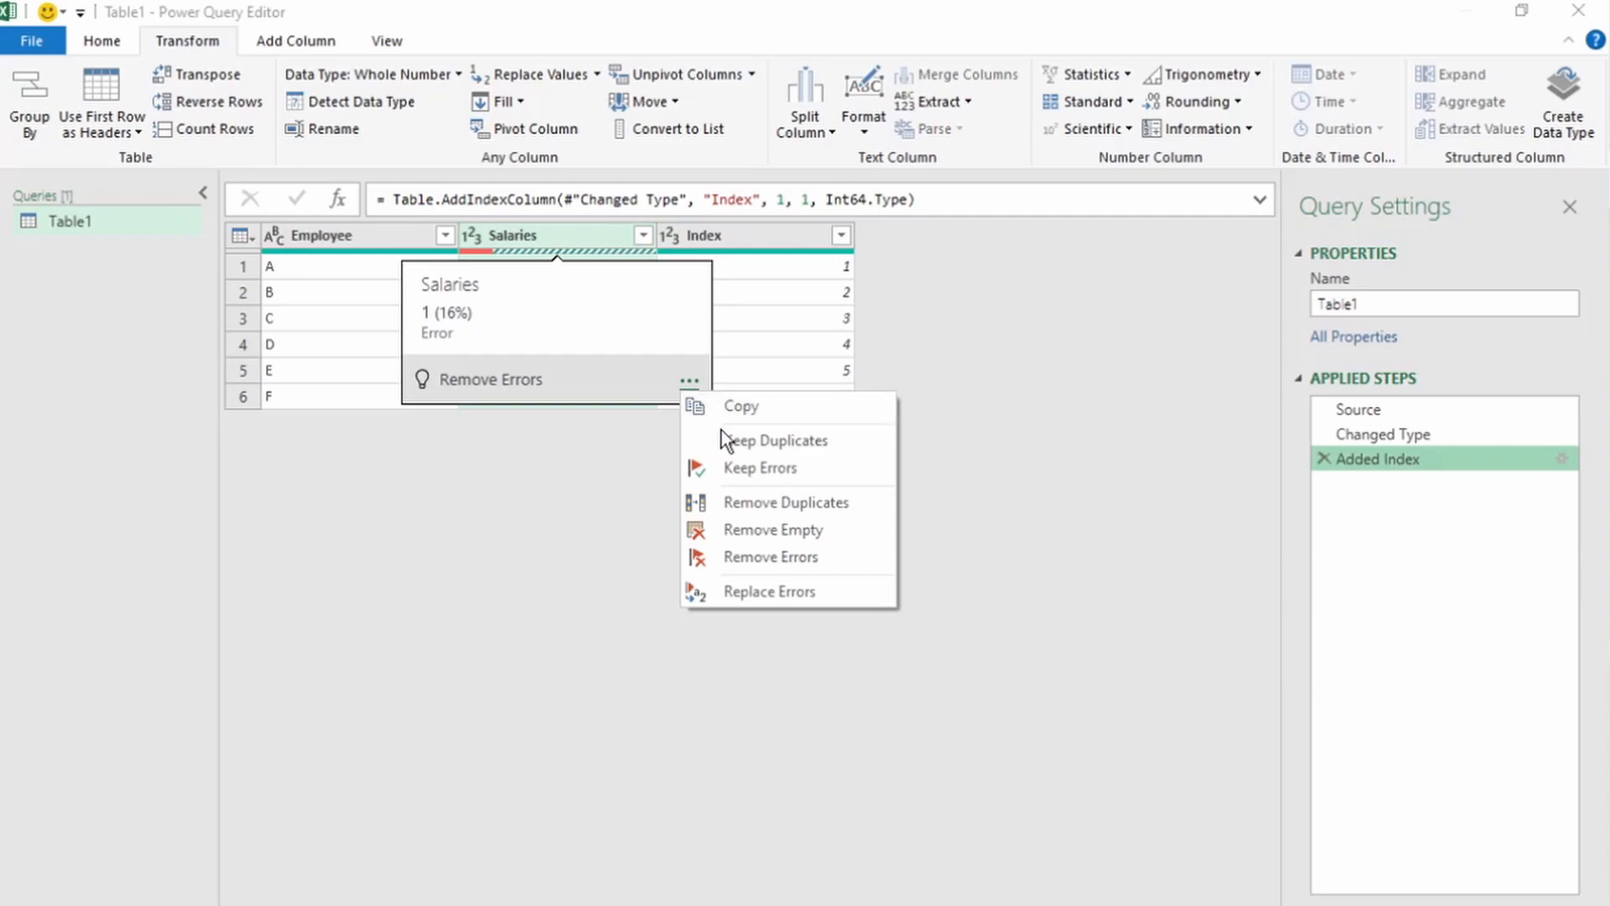
{"action": "mouse_move", "coordinate": [750, 525]}
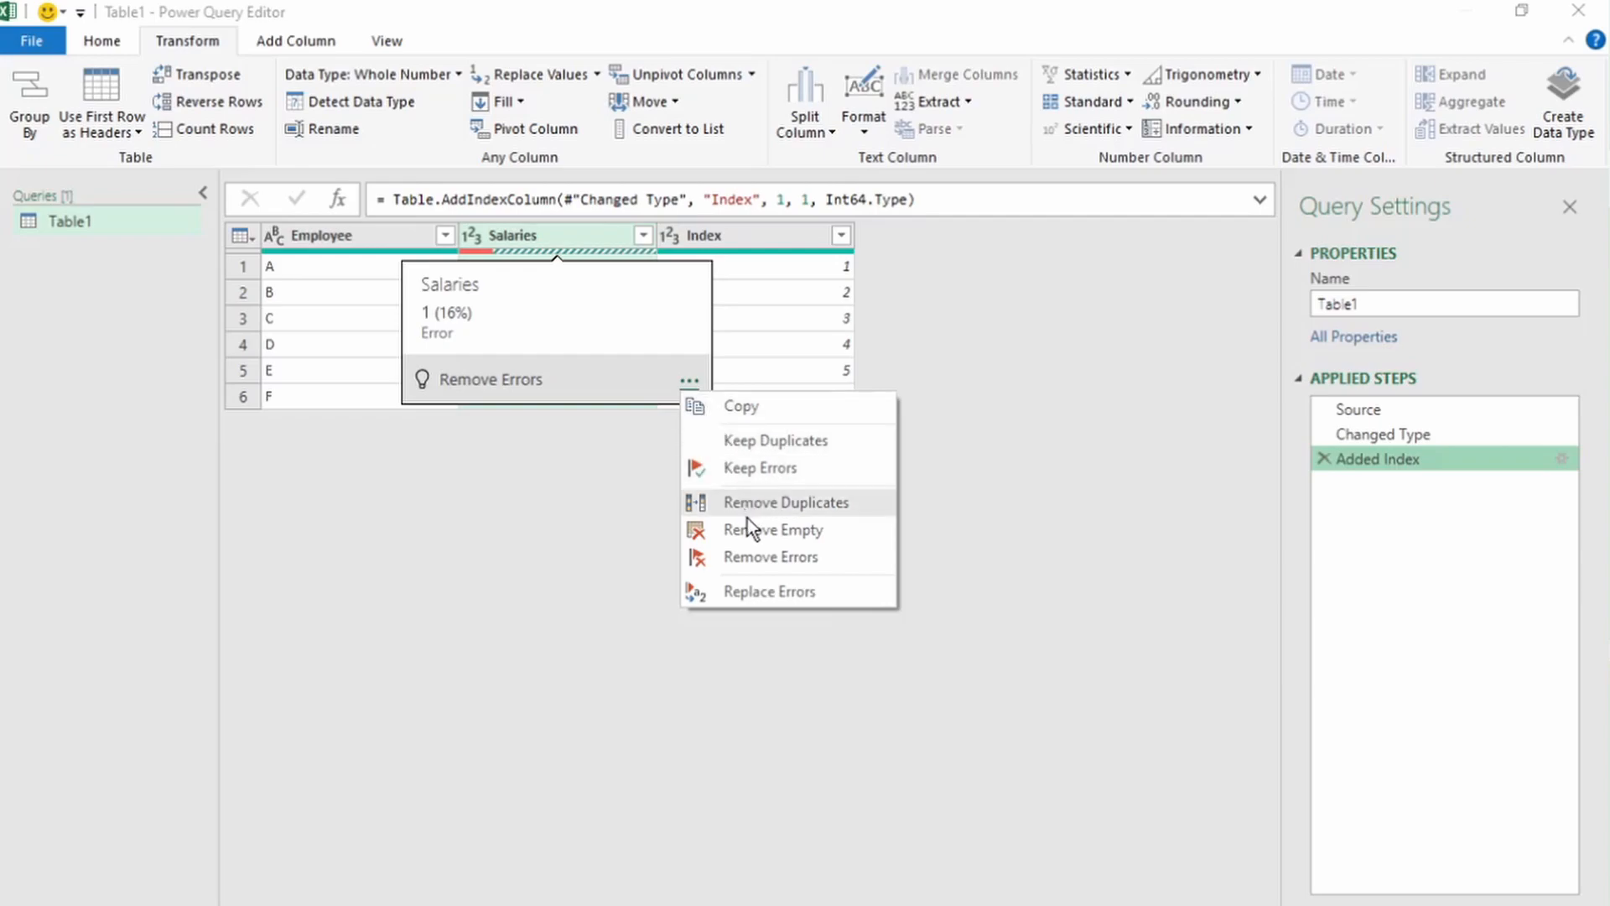
{"action": "mouse_move", "coordinate": [769, 591]}
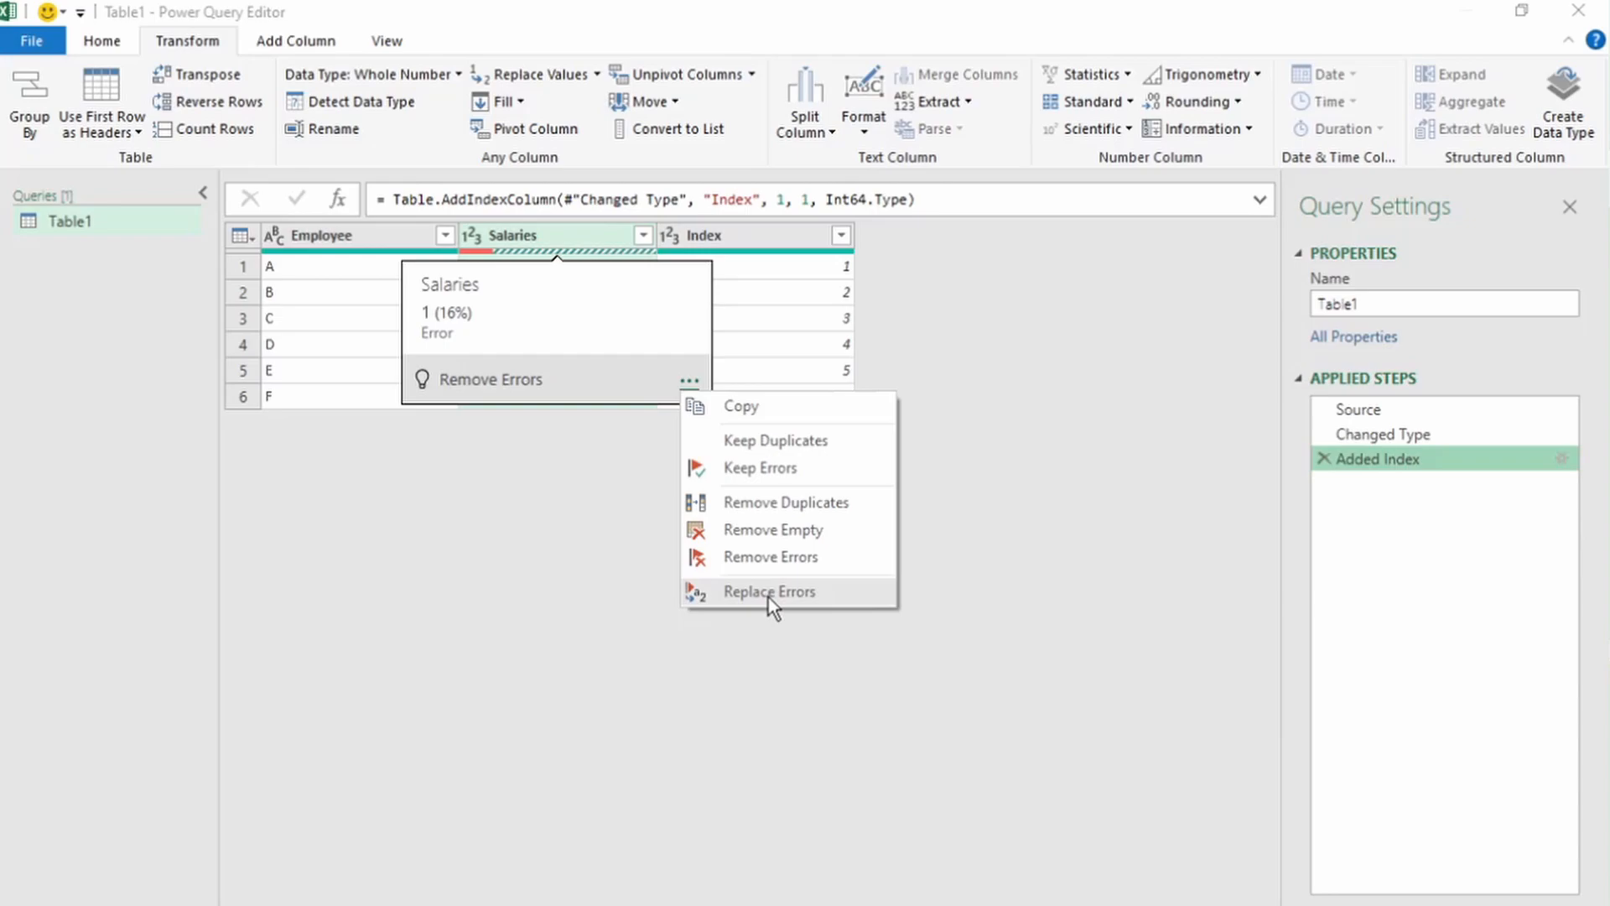